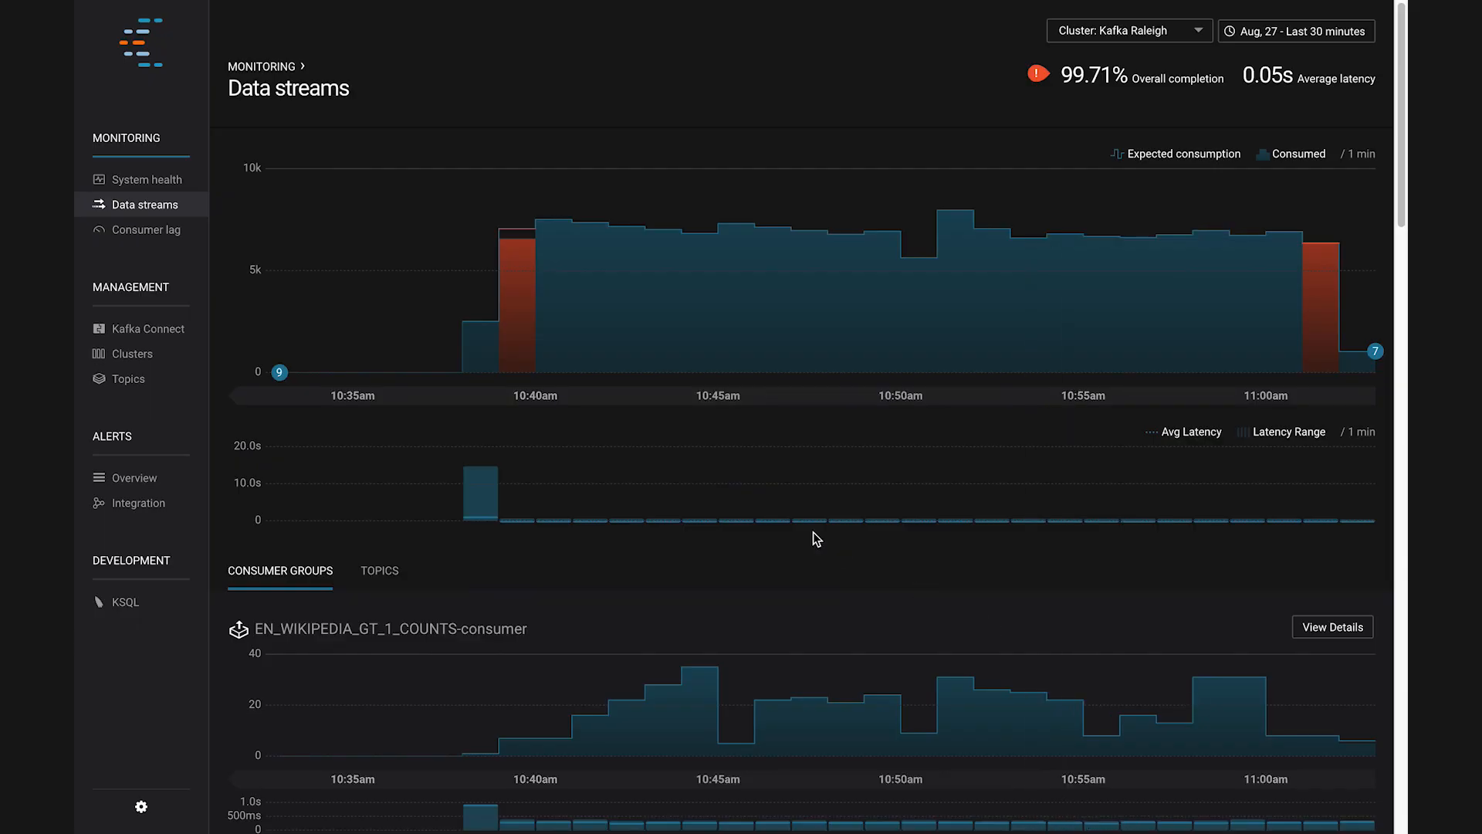
mouse_move(756, 417)
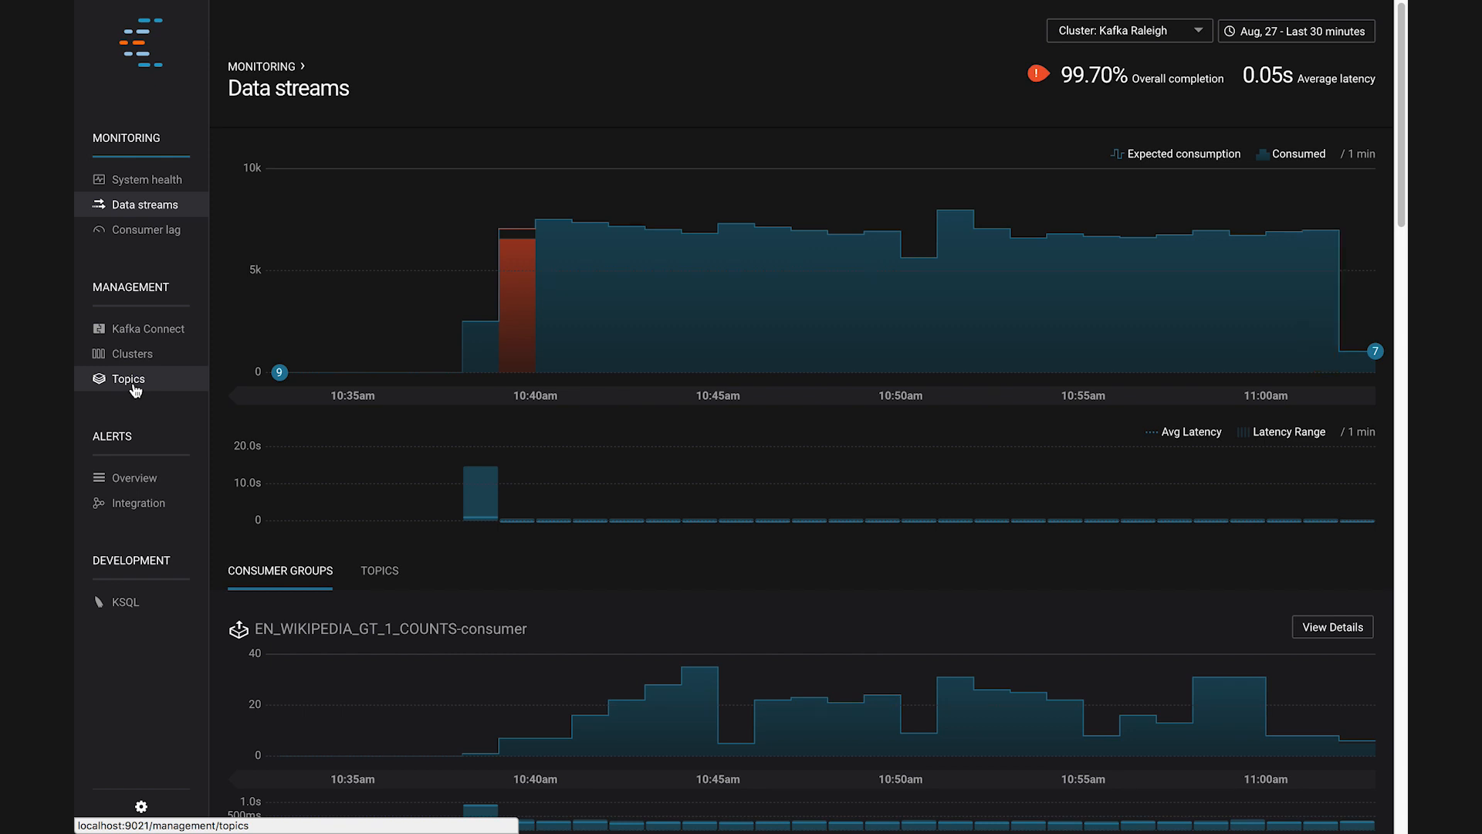
Go to the Topics management page listing the cluster's topics.
left_click(128, 378)
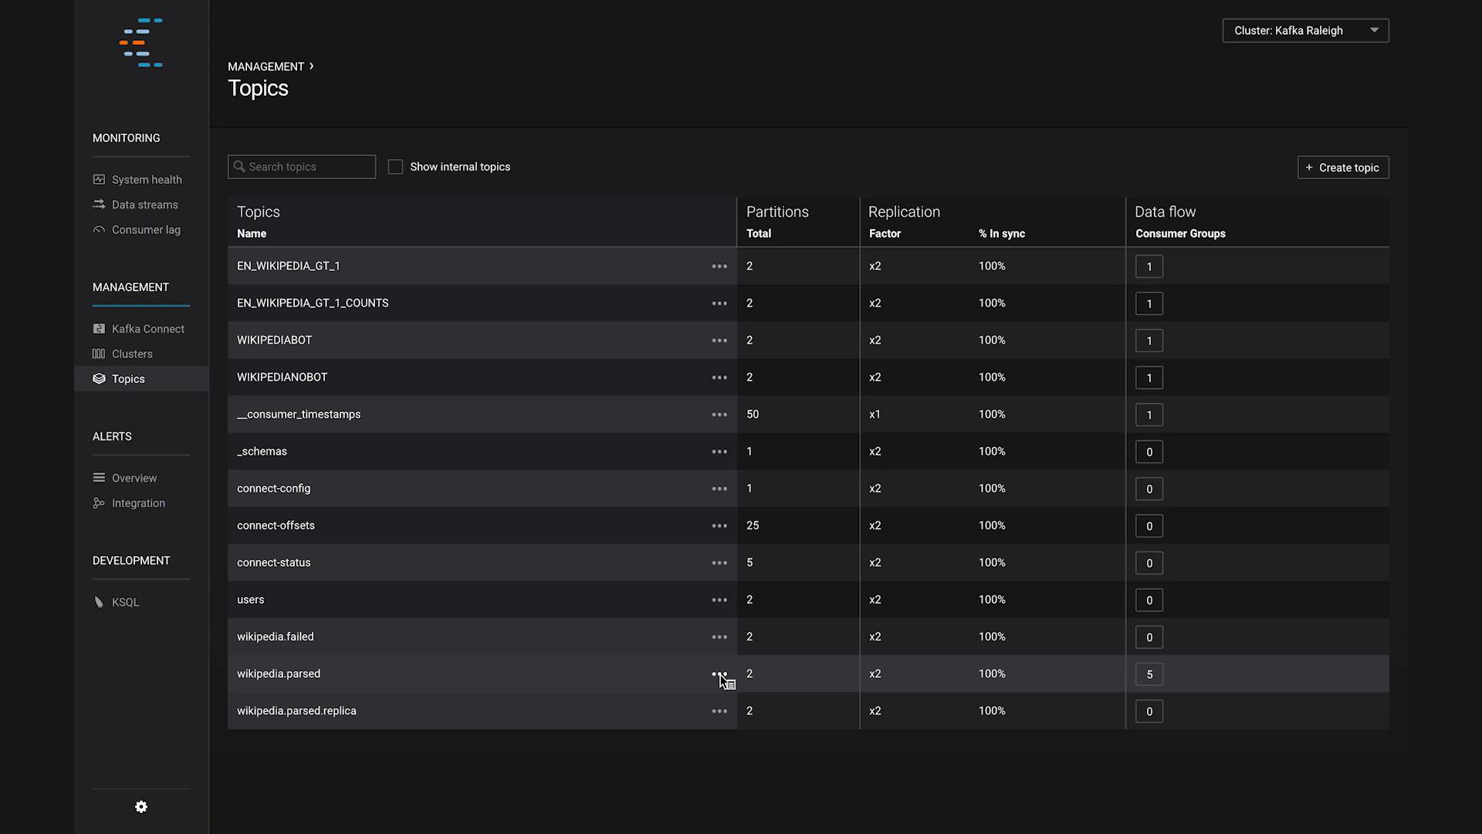
Open the row actions menu for the wikipedia.parsed topic.
left_click(718, 673)
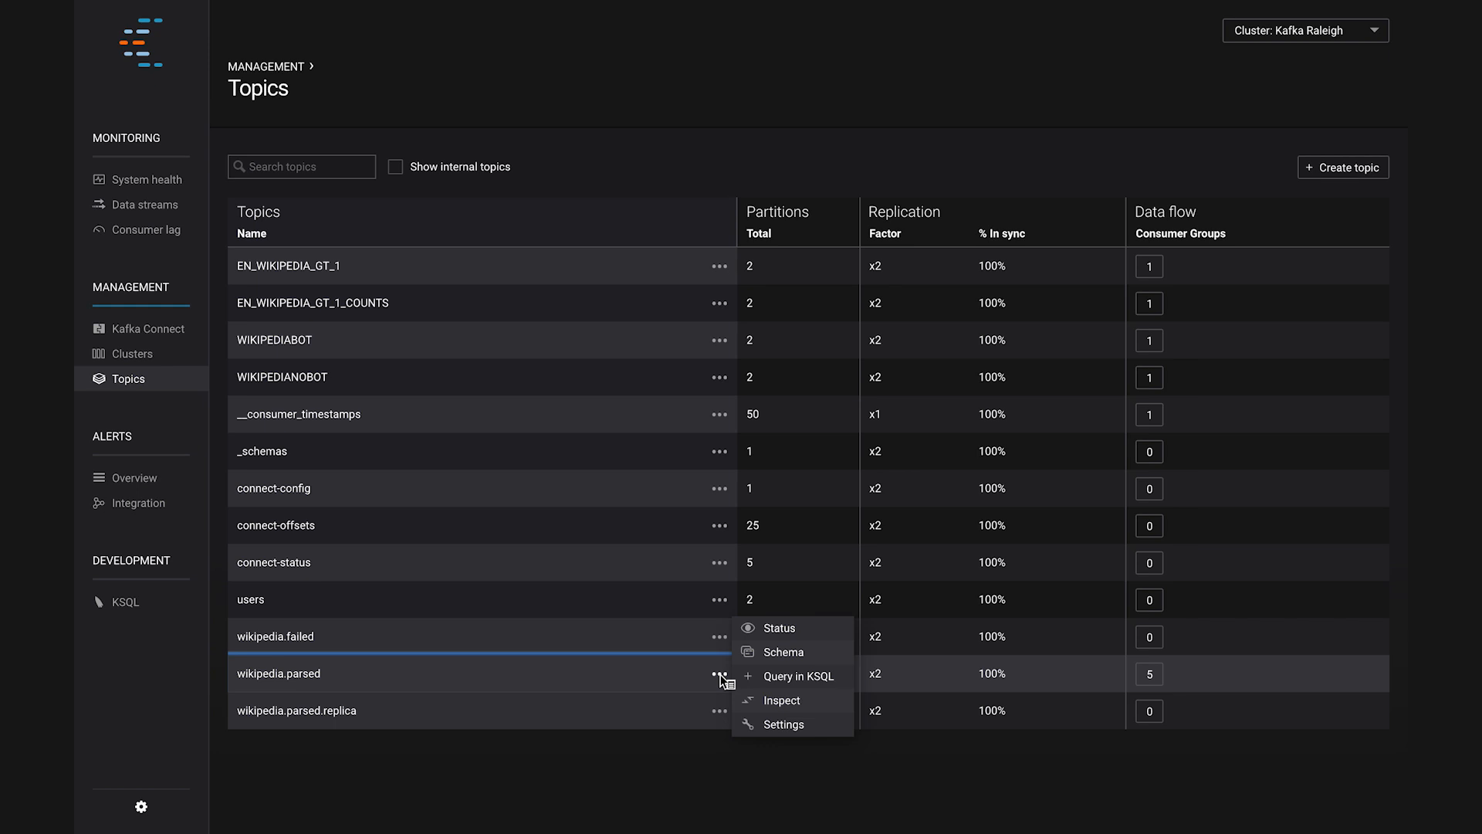
mouse_move(790, 701)
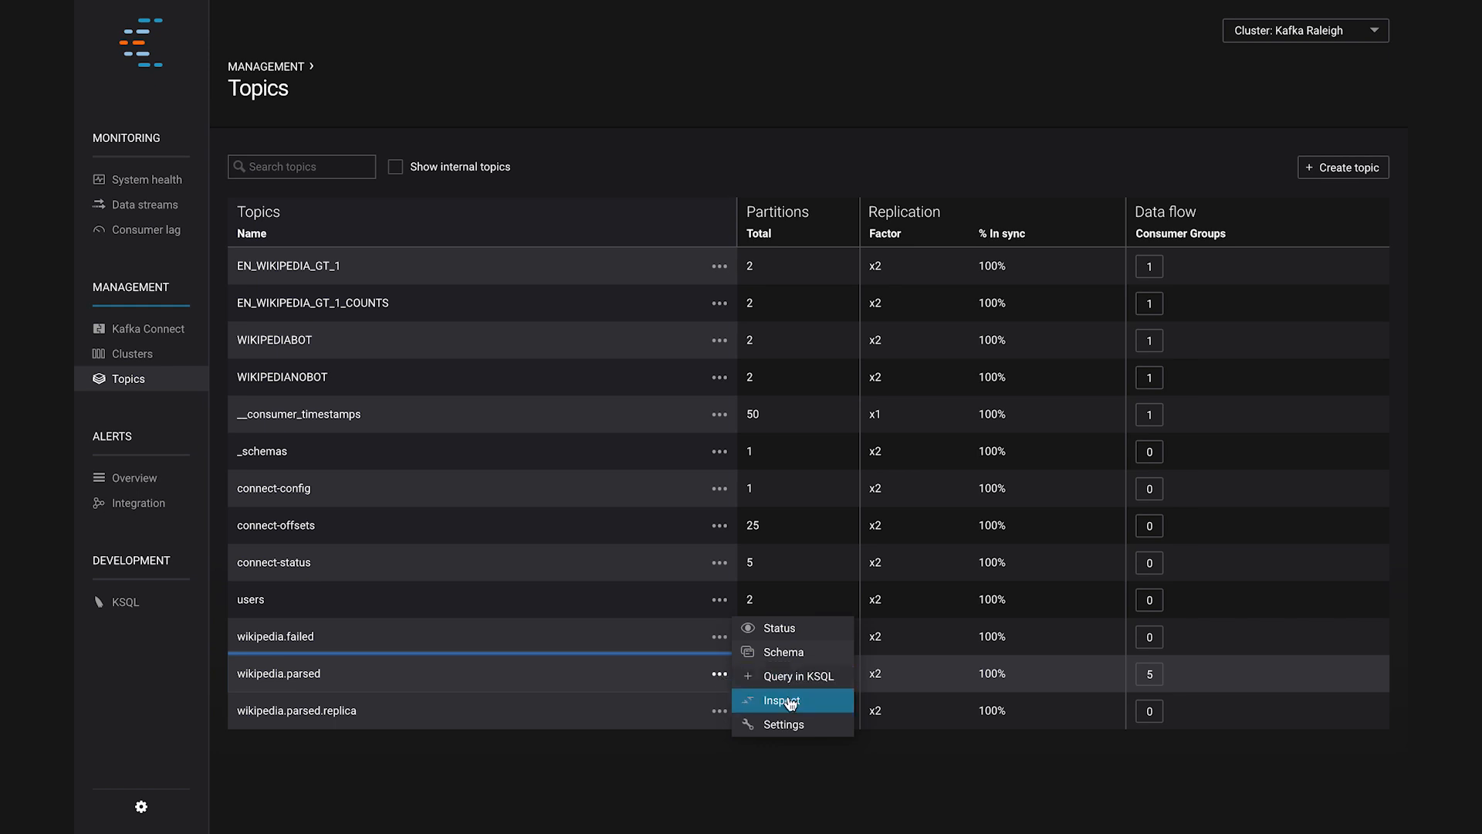
mouse_move(816, 705)
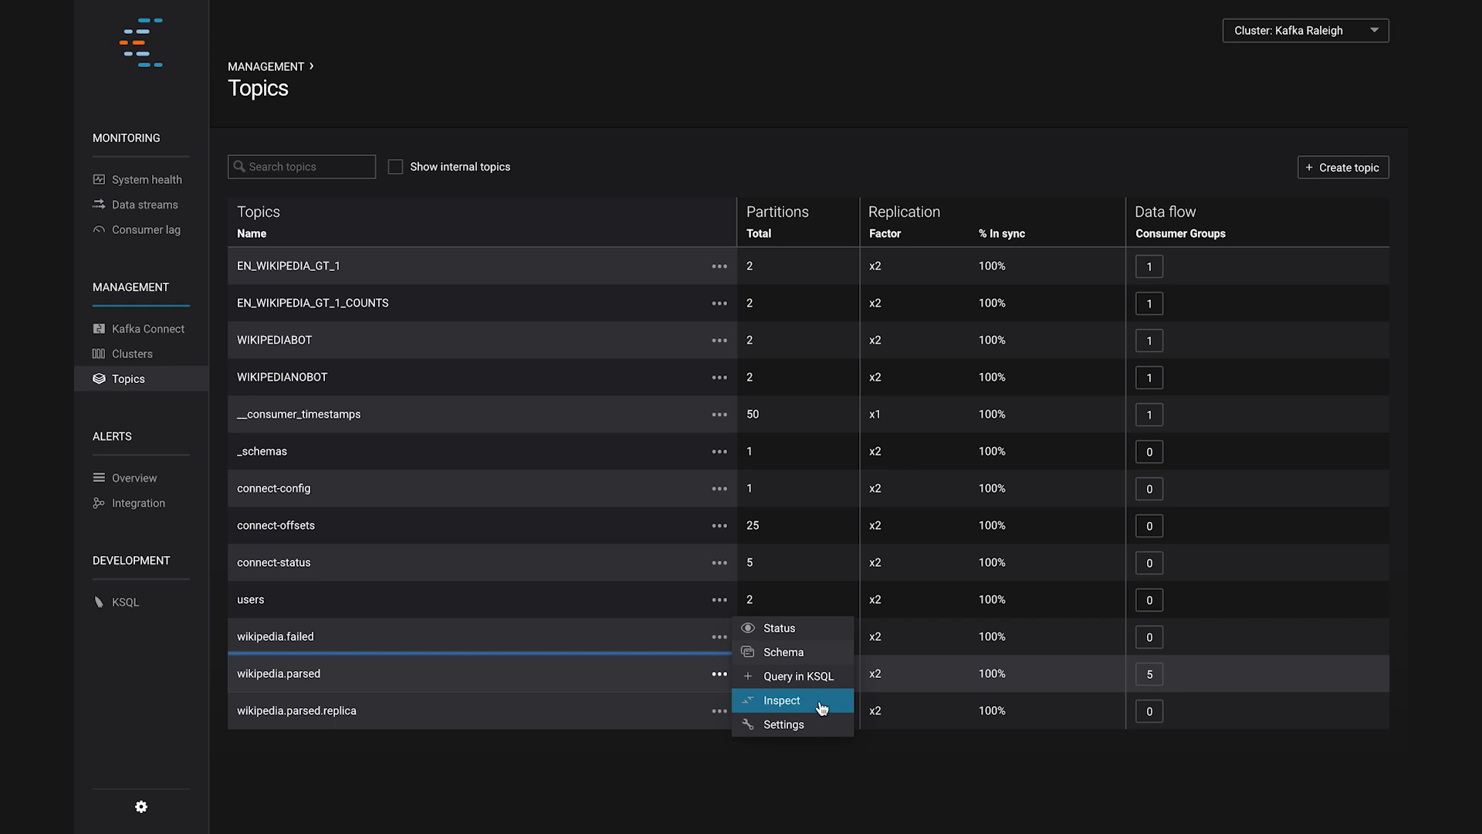
mouse_move(819, 704)
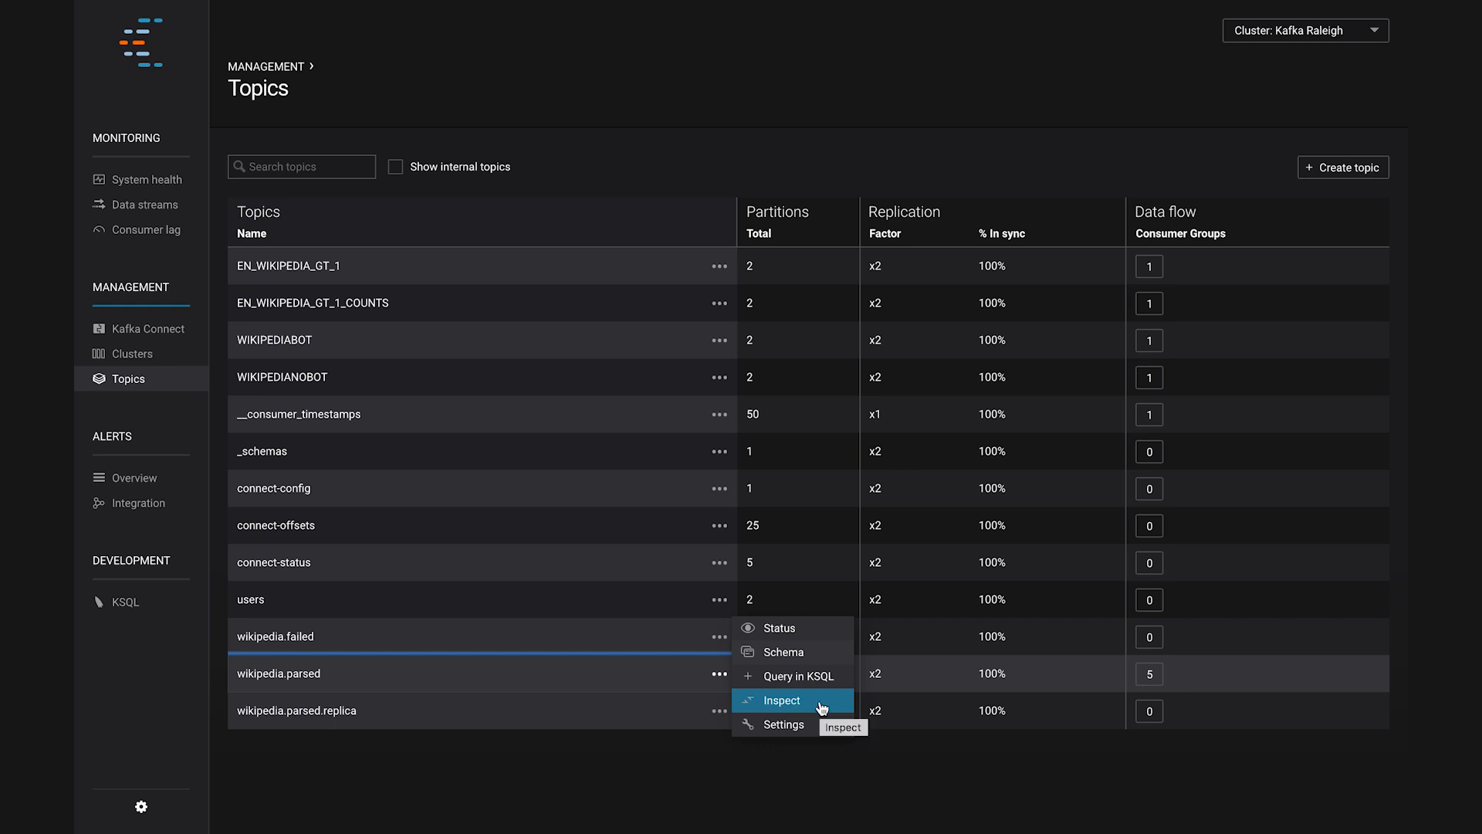
Inspect live wikipedia.parsed messages, checking the topic's record schema before returning.
left_click(782, 700)
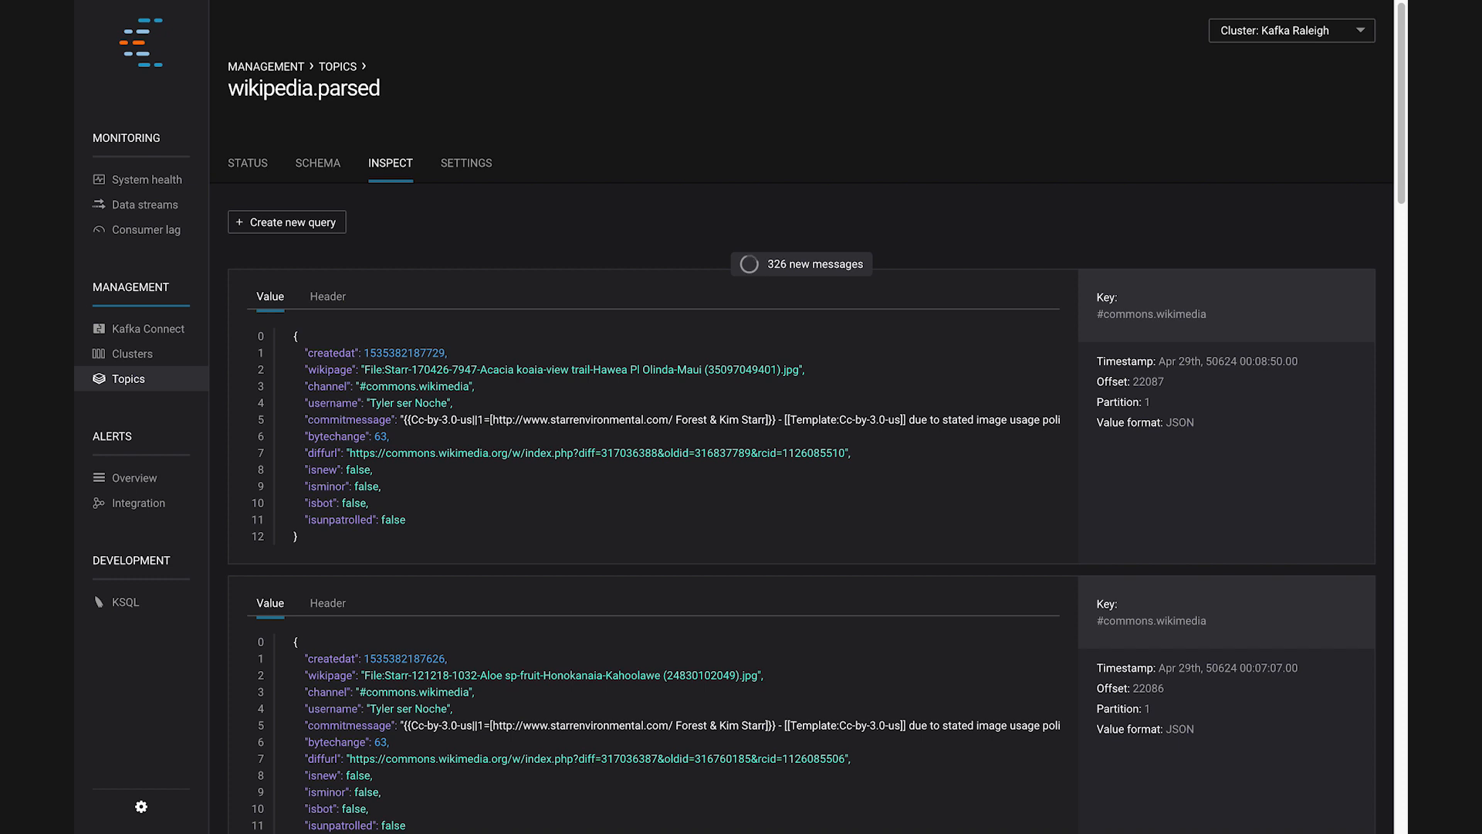
mouse_move(315, 169)
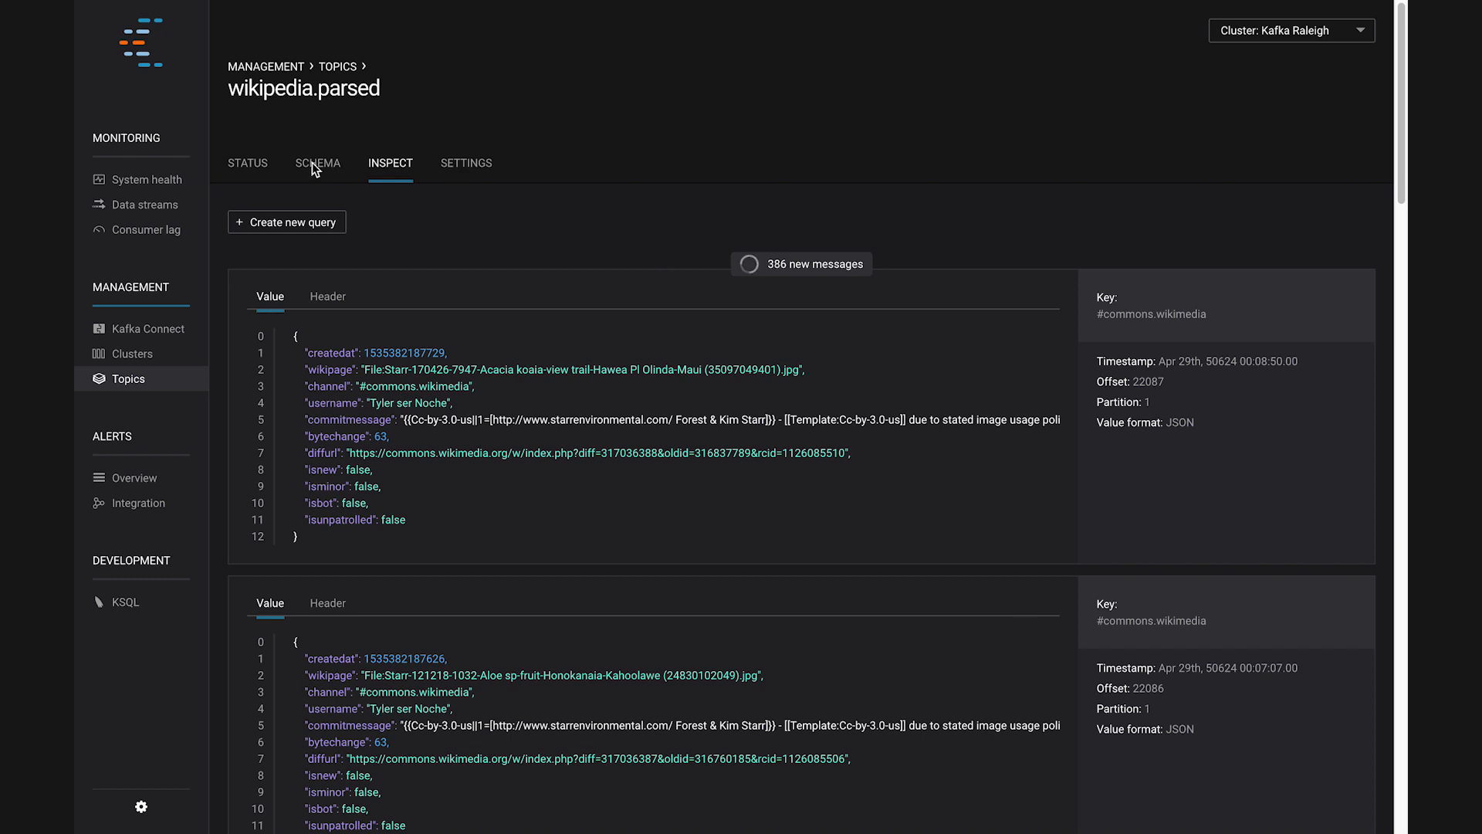
left_click(317, 163)
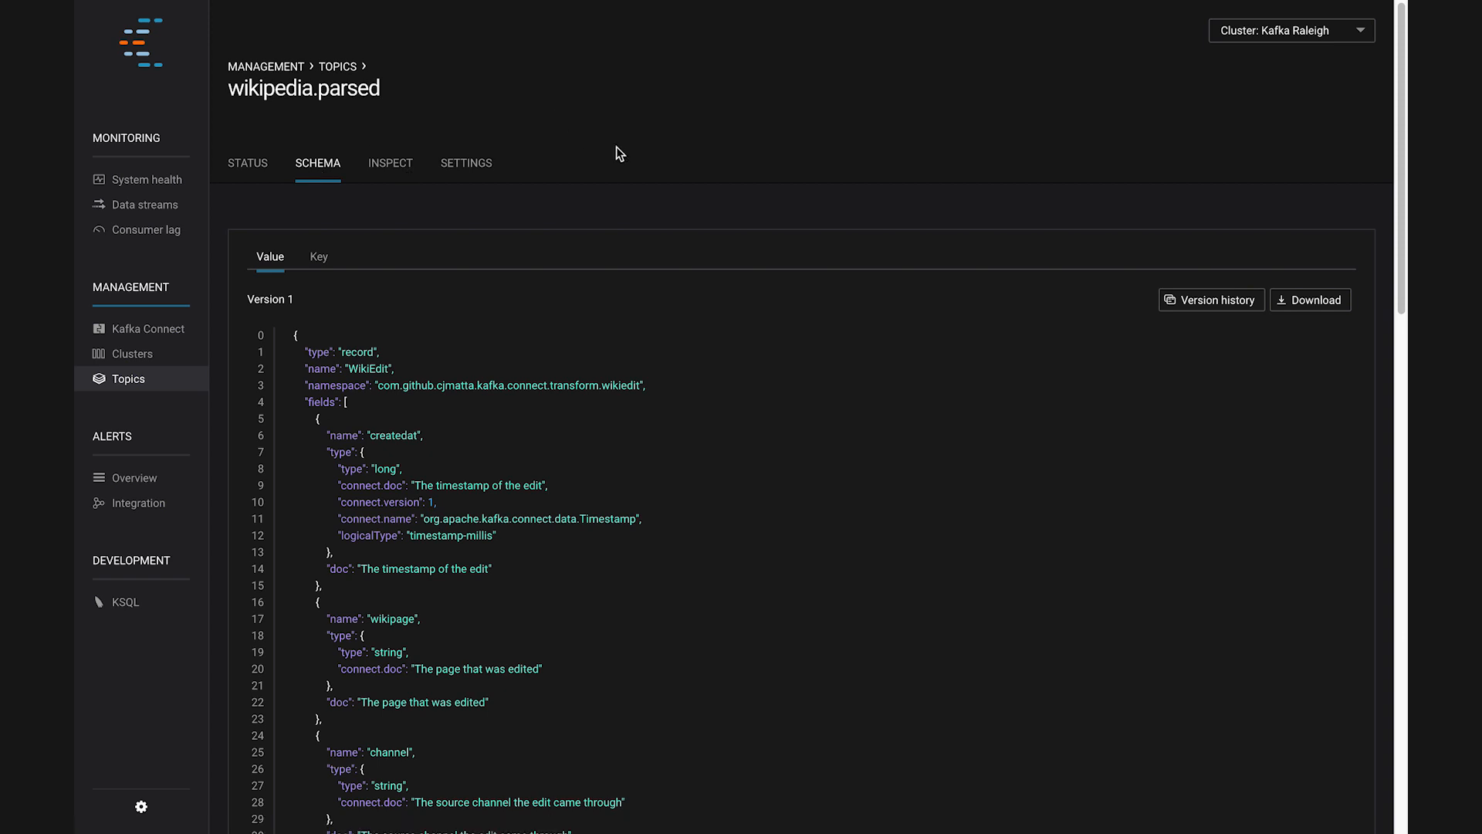
left_click(390, 163)
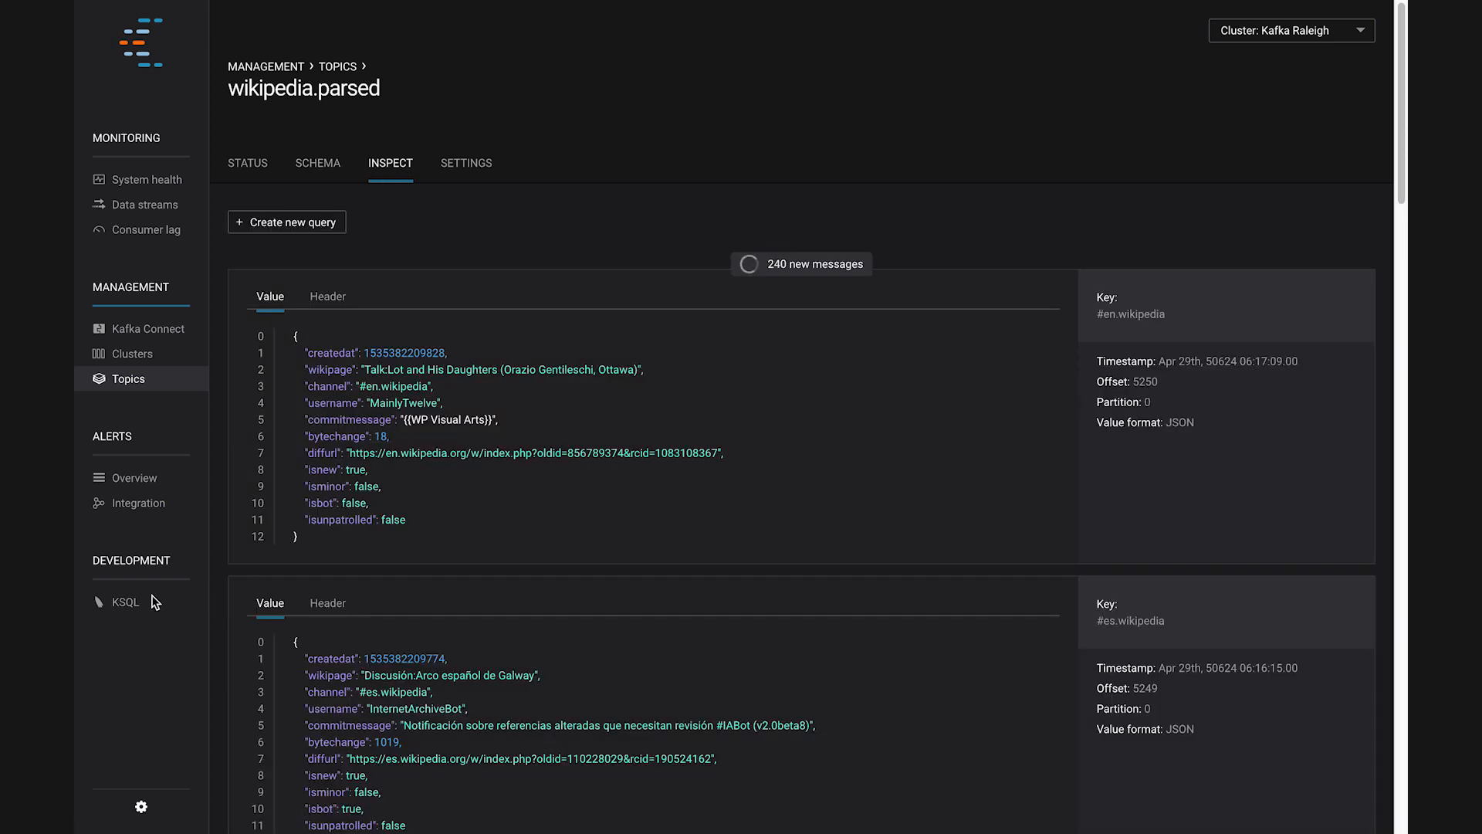
mouse_move(123, 603)
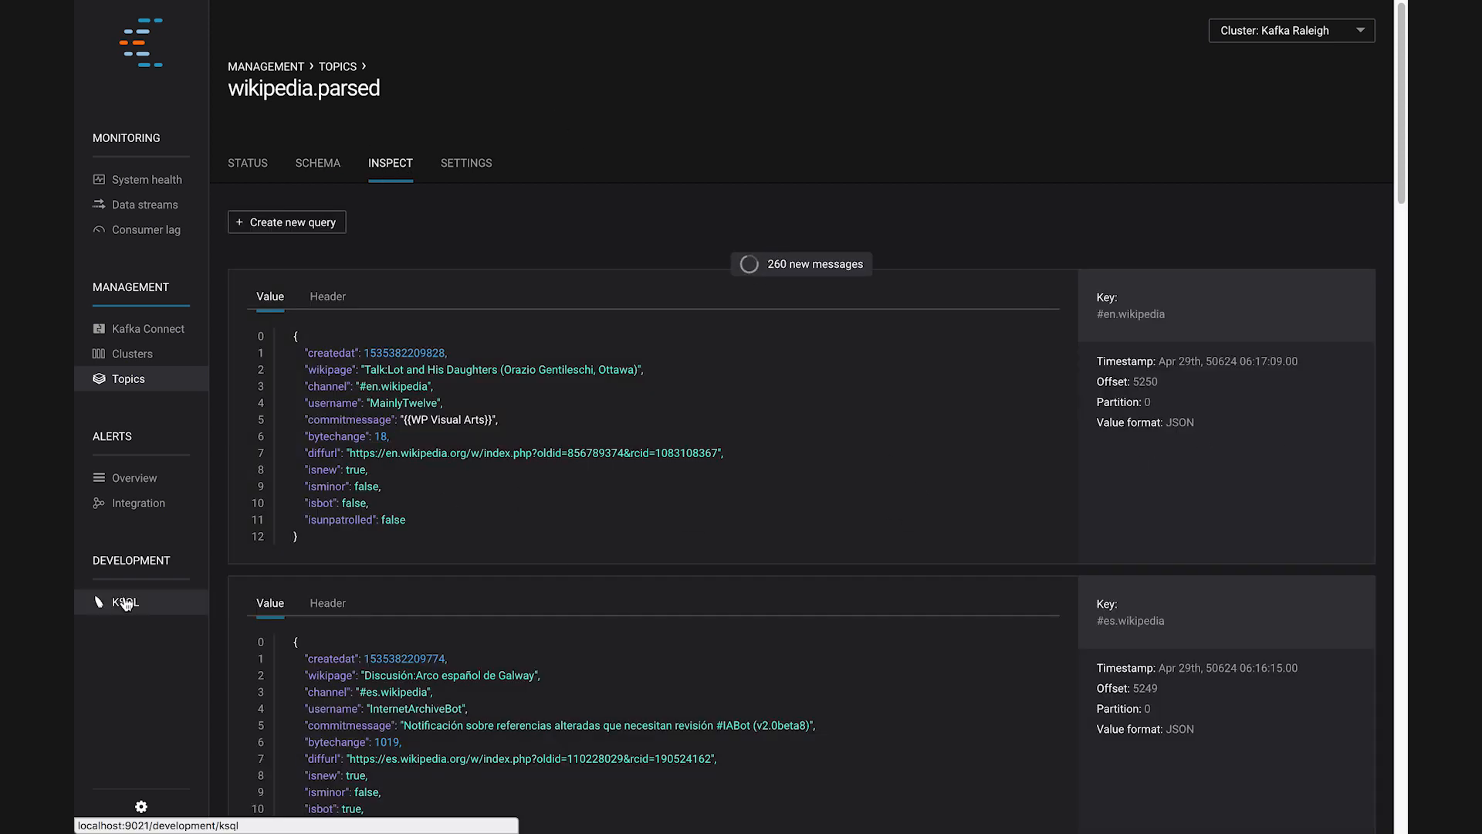
Review the five KSQL streams with their source topics and AVRO format.
left_click(126, 602)
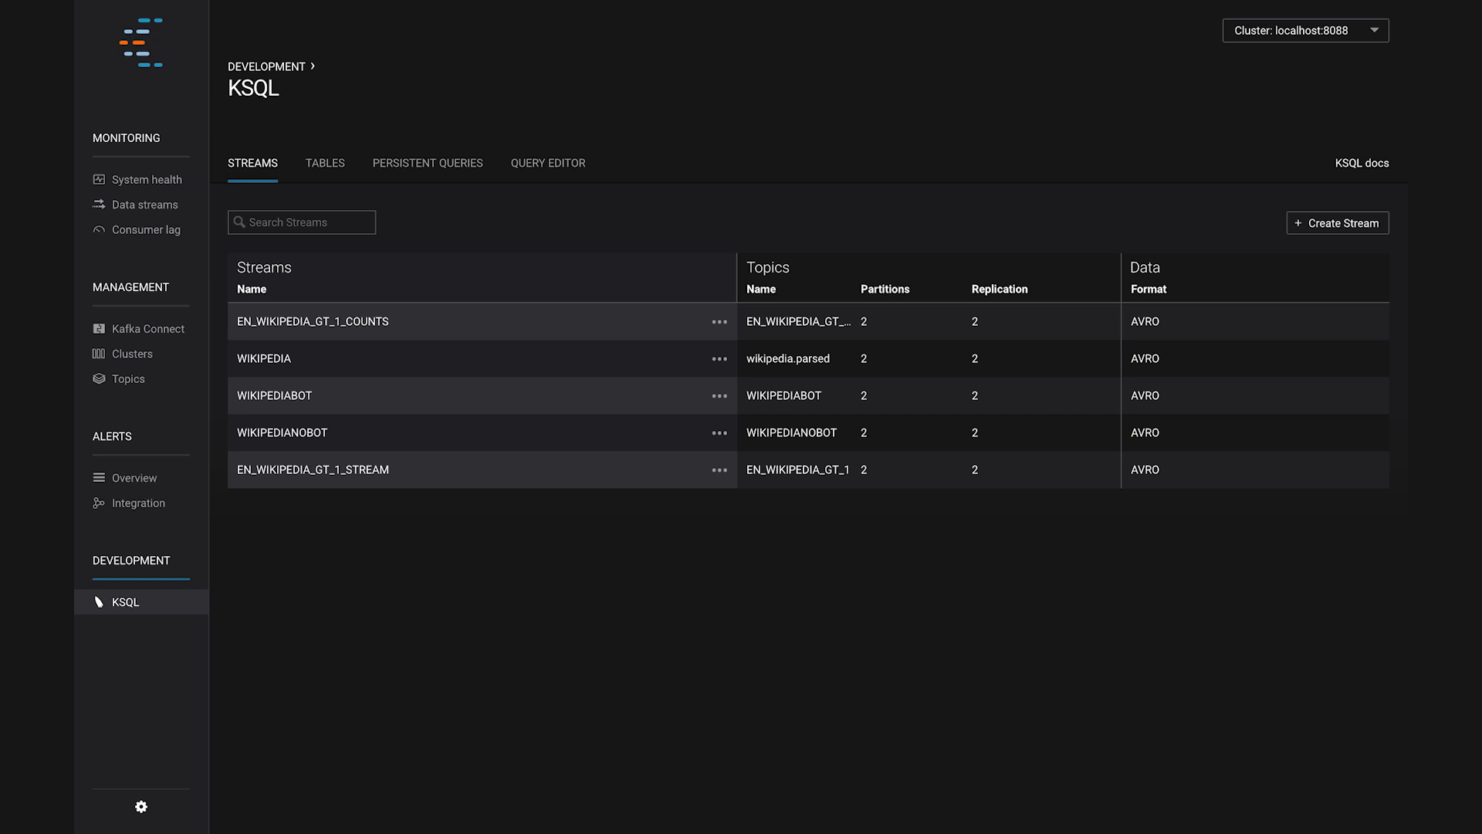
left_click(263, 358)
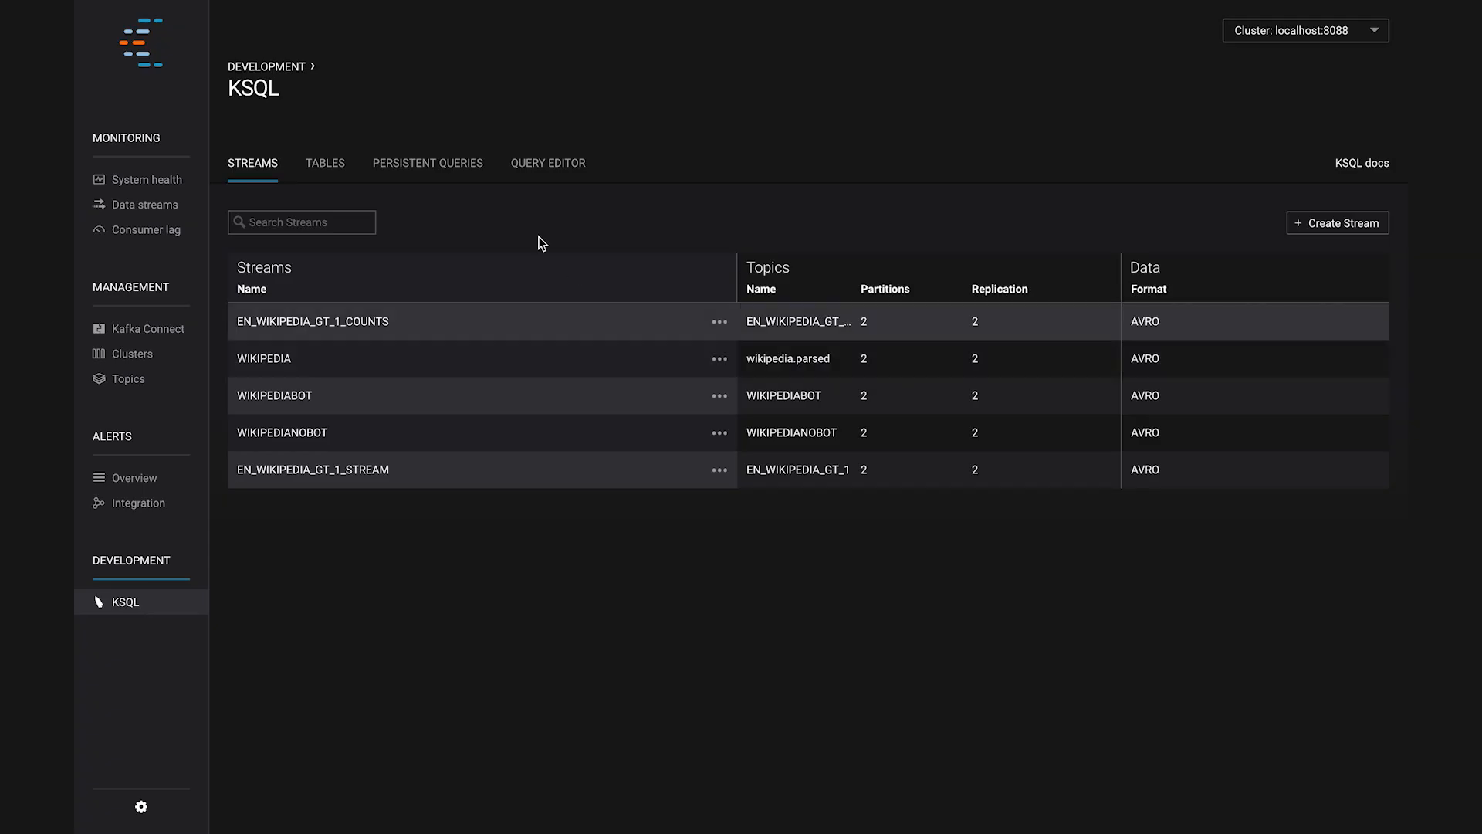
Scroll through the persistent query cards, marking the isbot filter in the no-bot query.
left_click(428, 162)
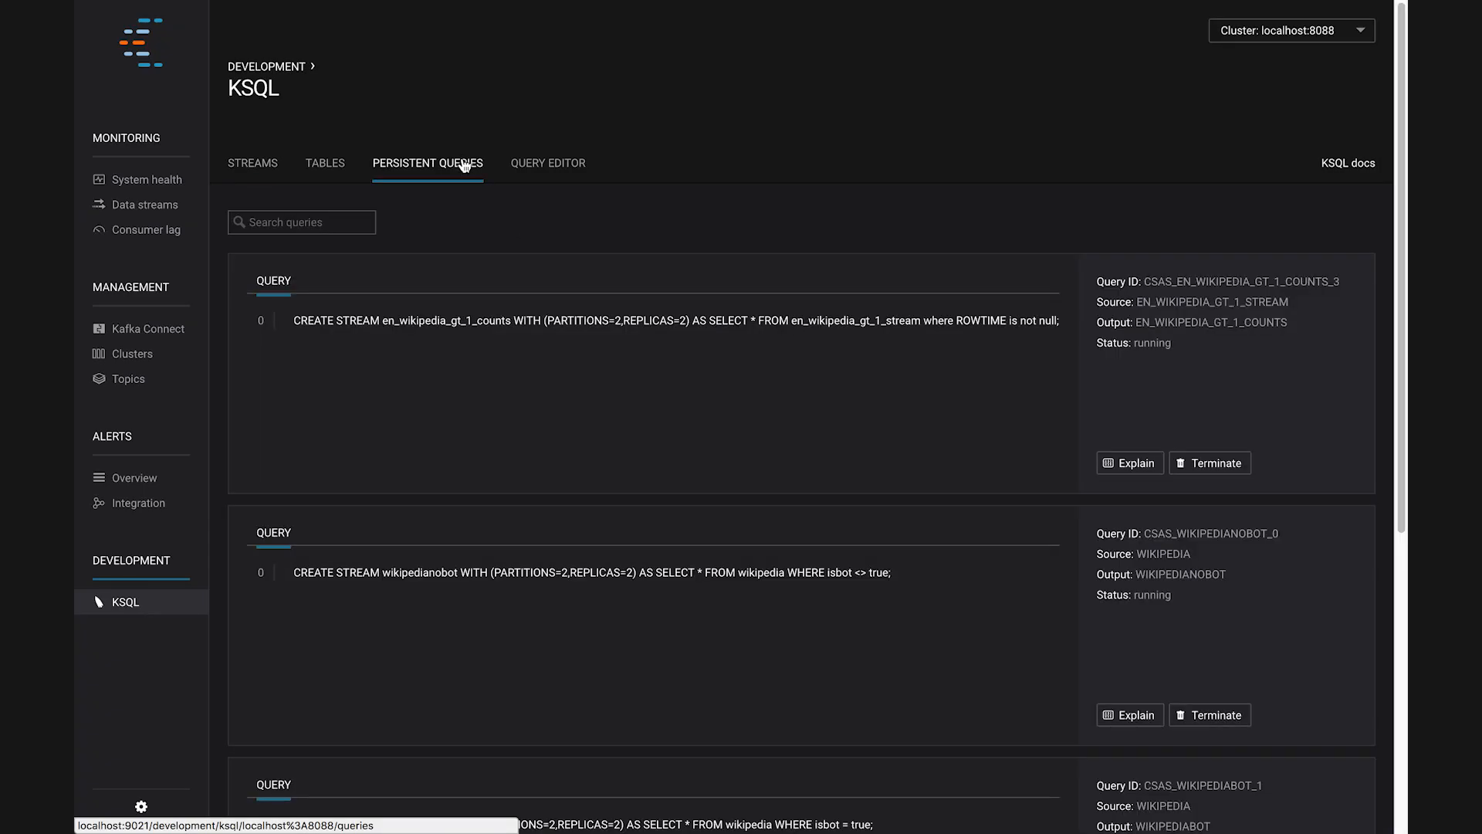
scroll("down", 3)
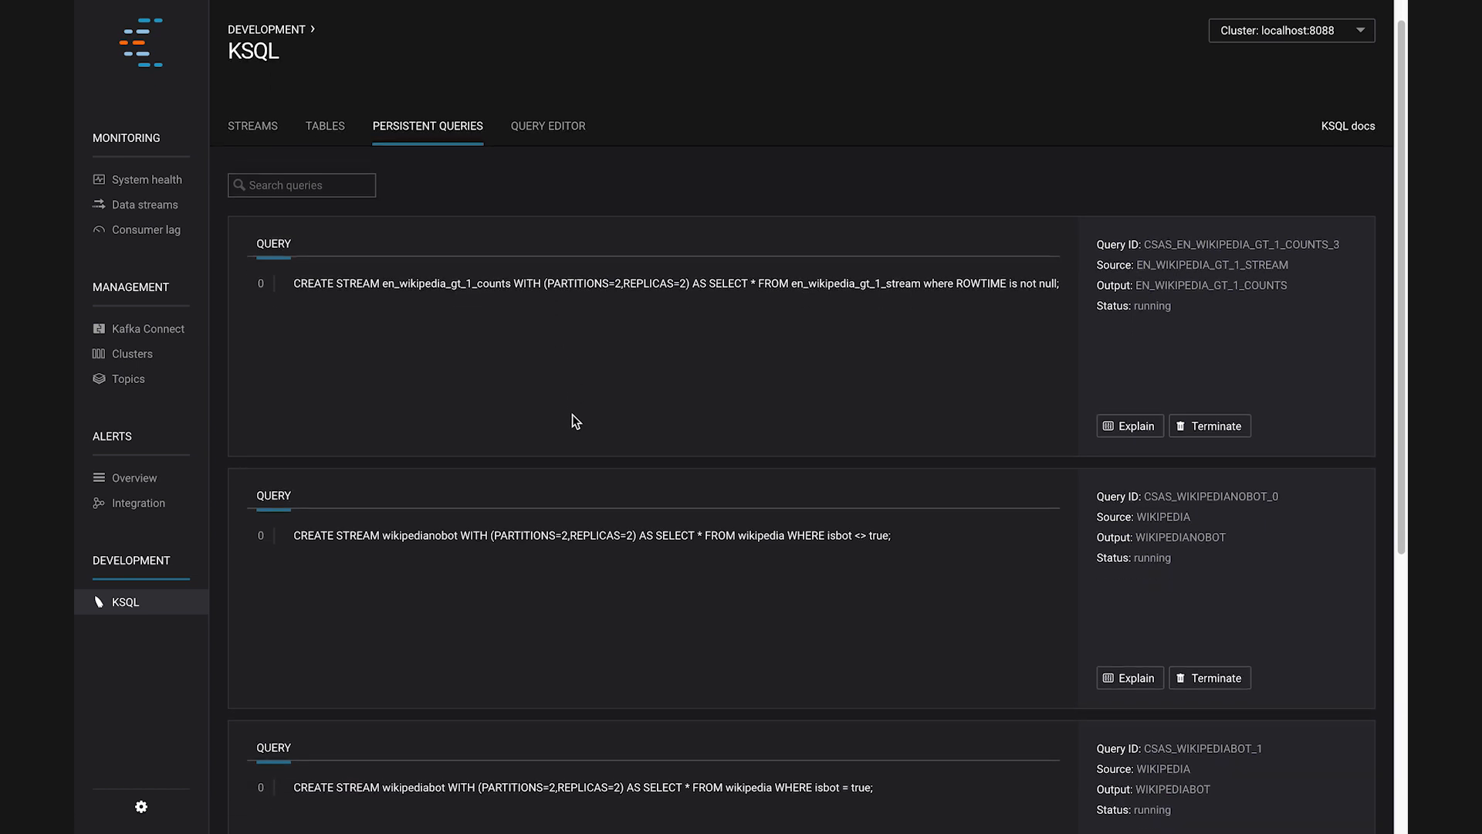
scroll("down", 3)
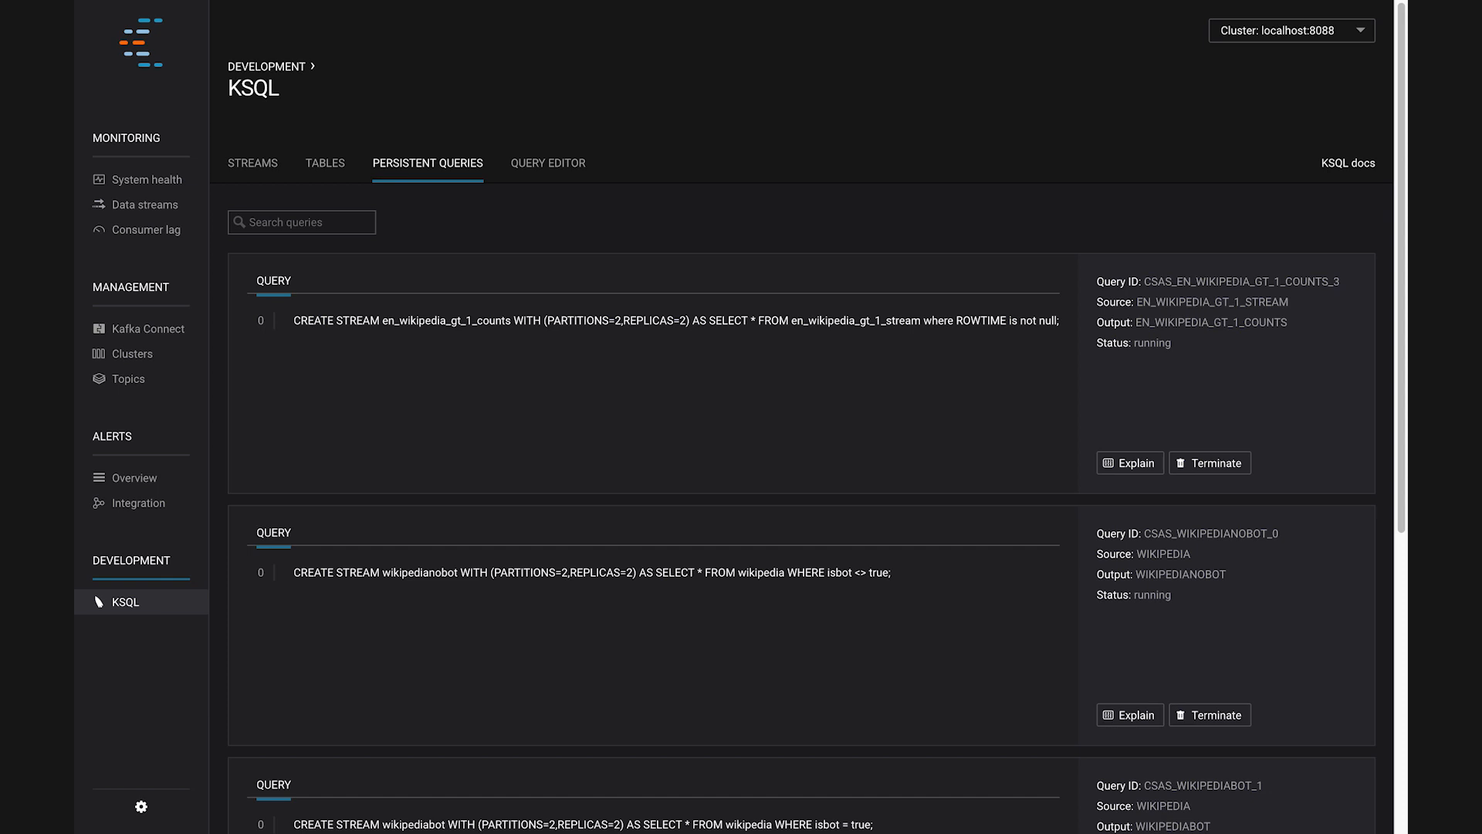
scroll("down", 3)
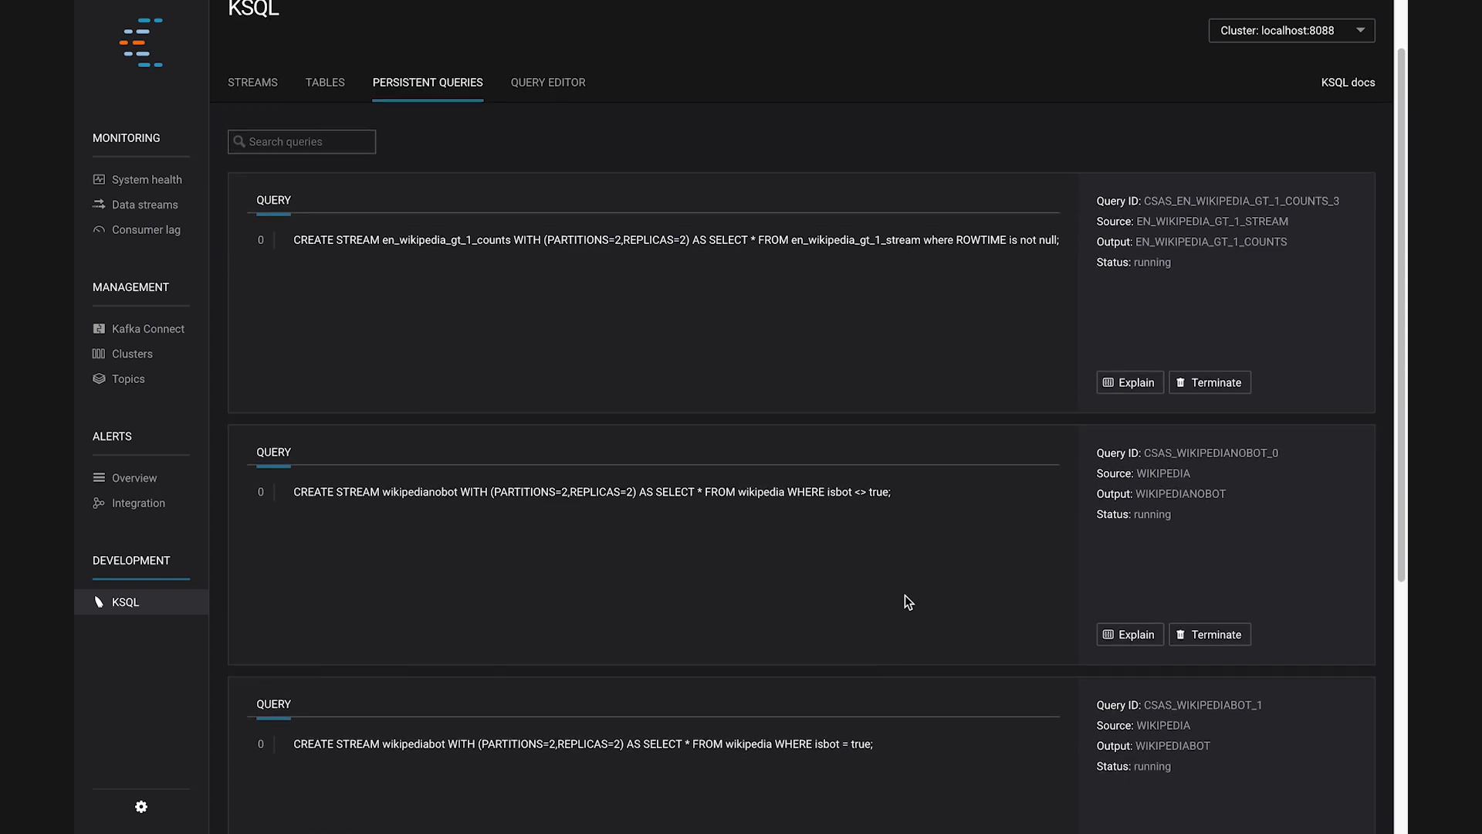
scroll("down", 3)
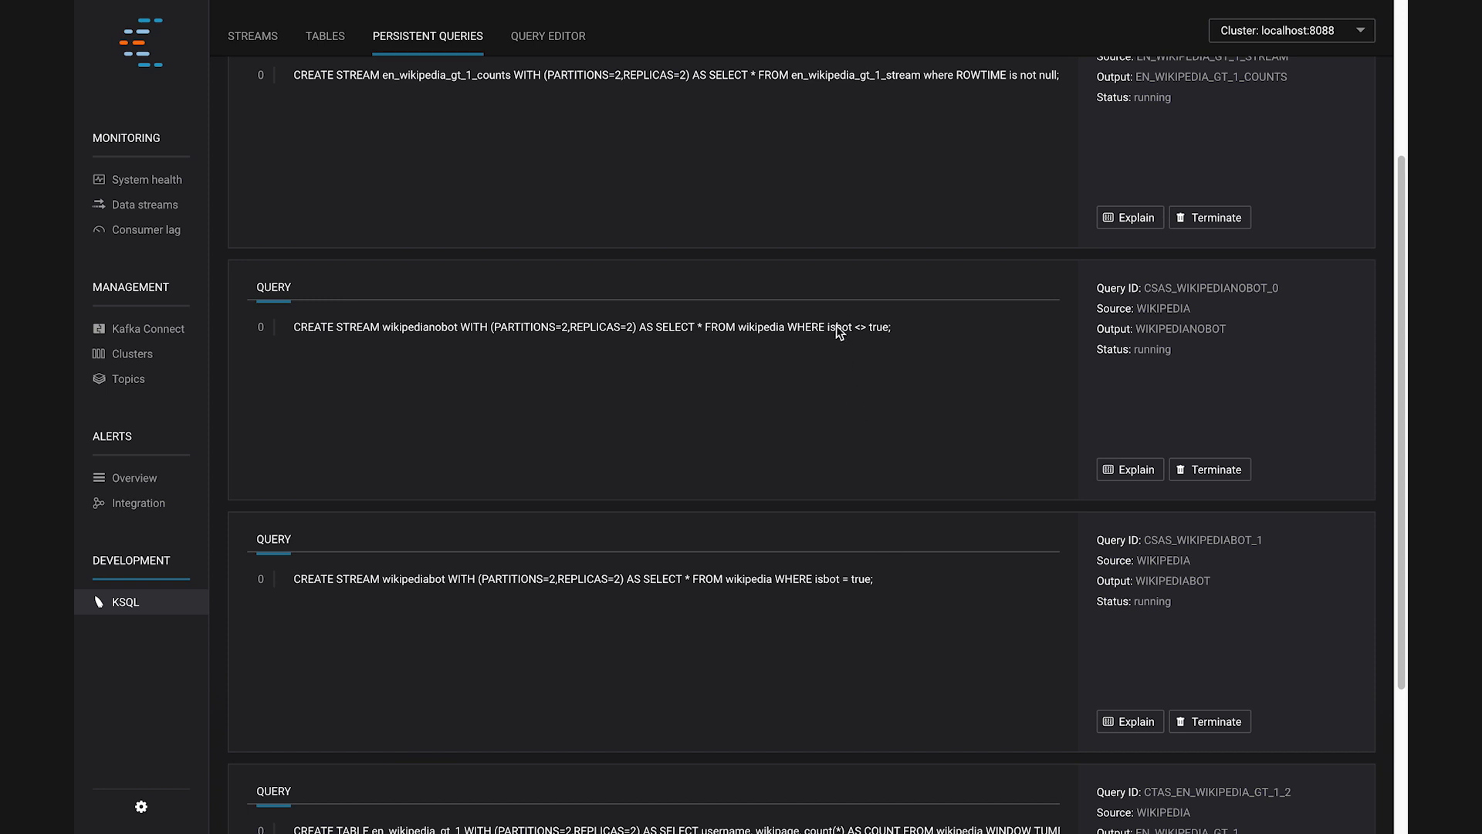
double_click(838, 327)
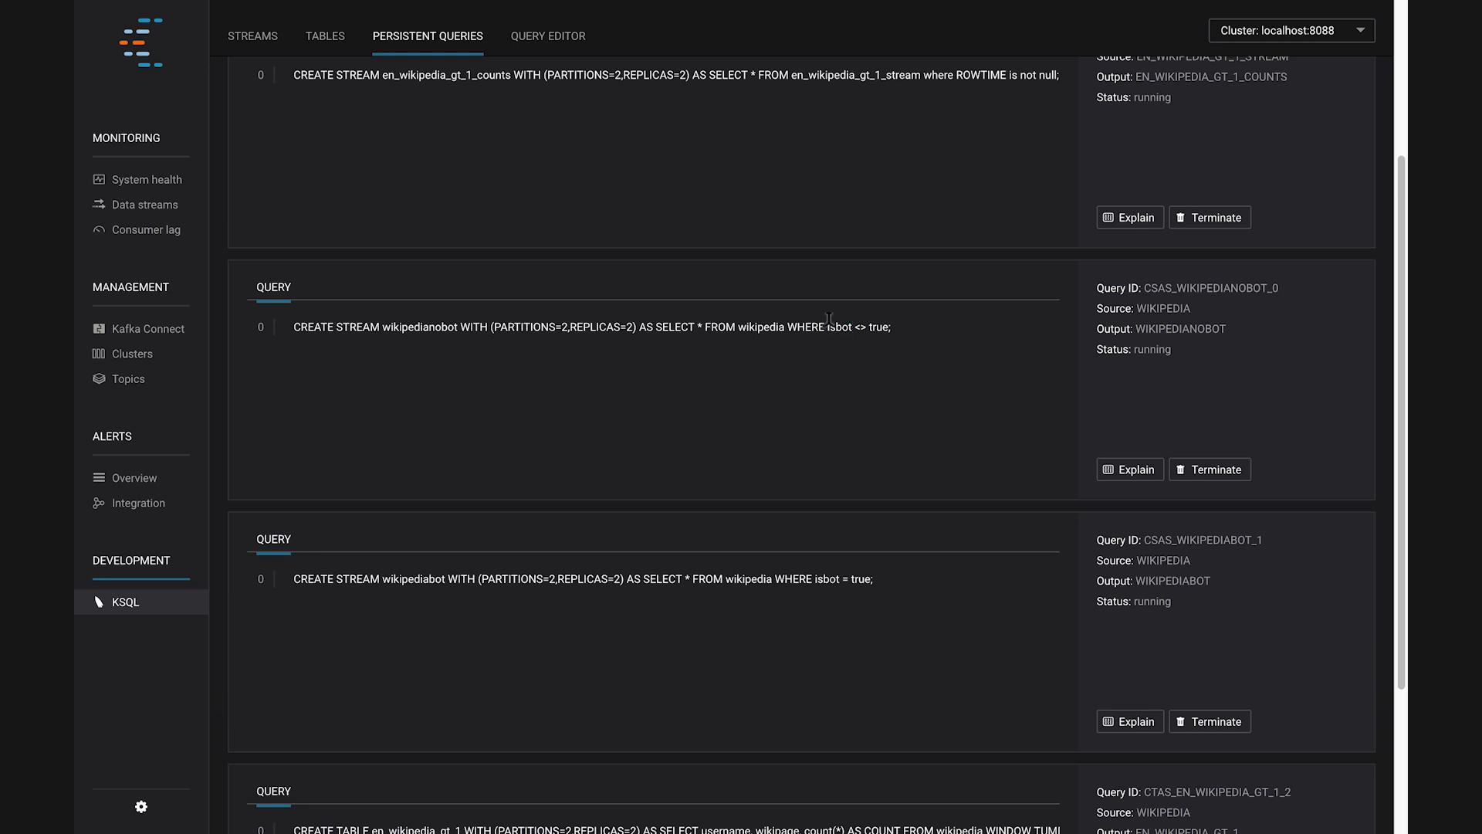
scroll("down", 3)
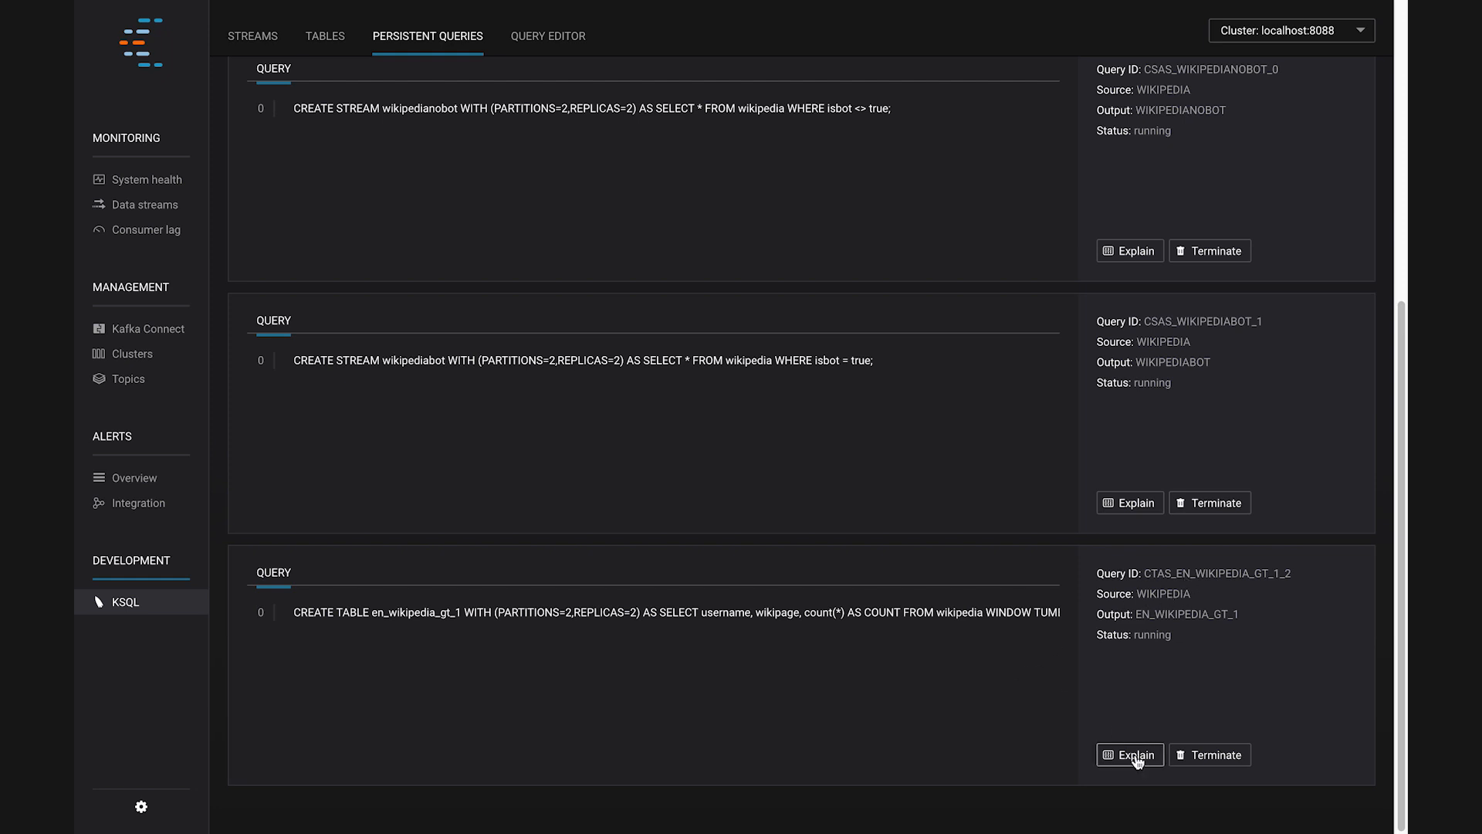
left_click(1129, 754)
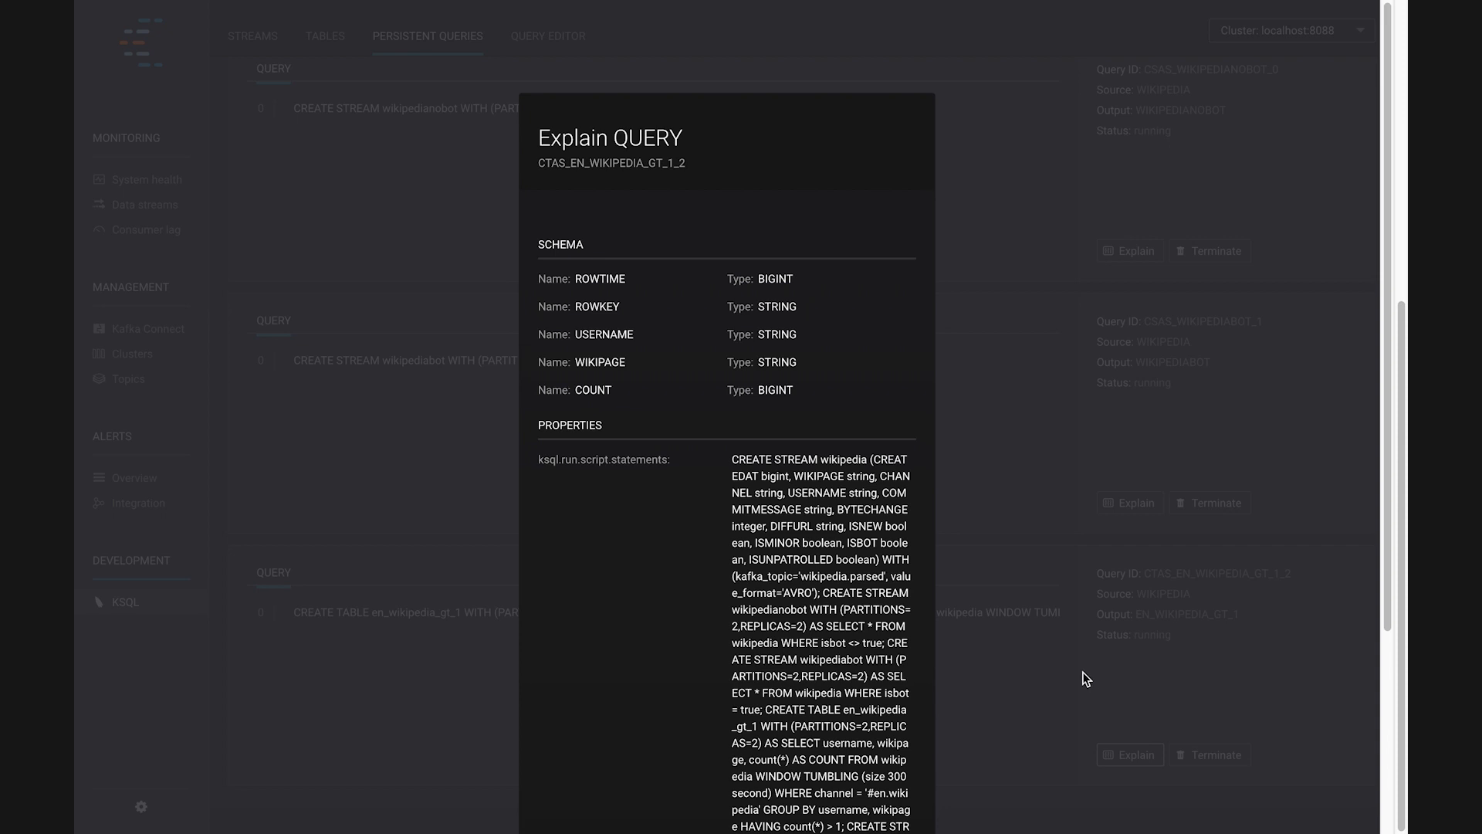
mouse_move(1020, 560)
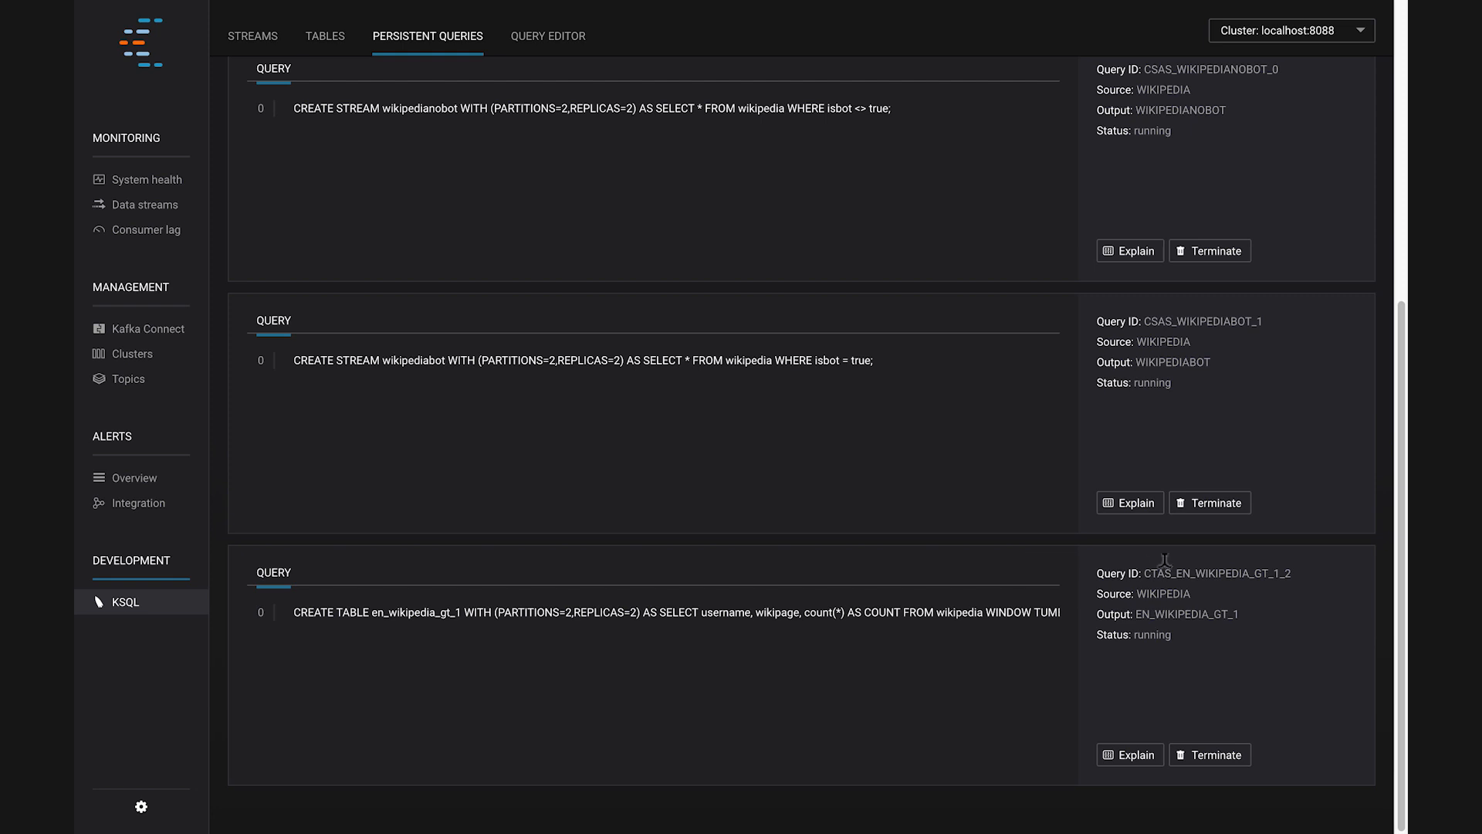
double_click(1217, 574)
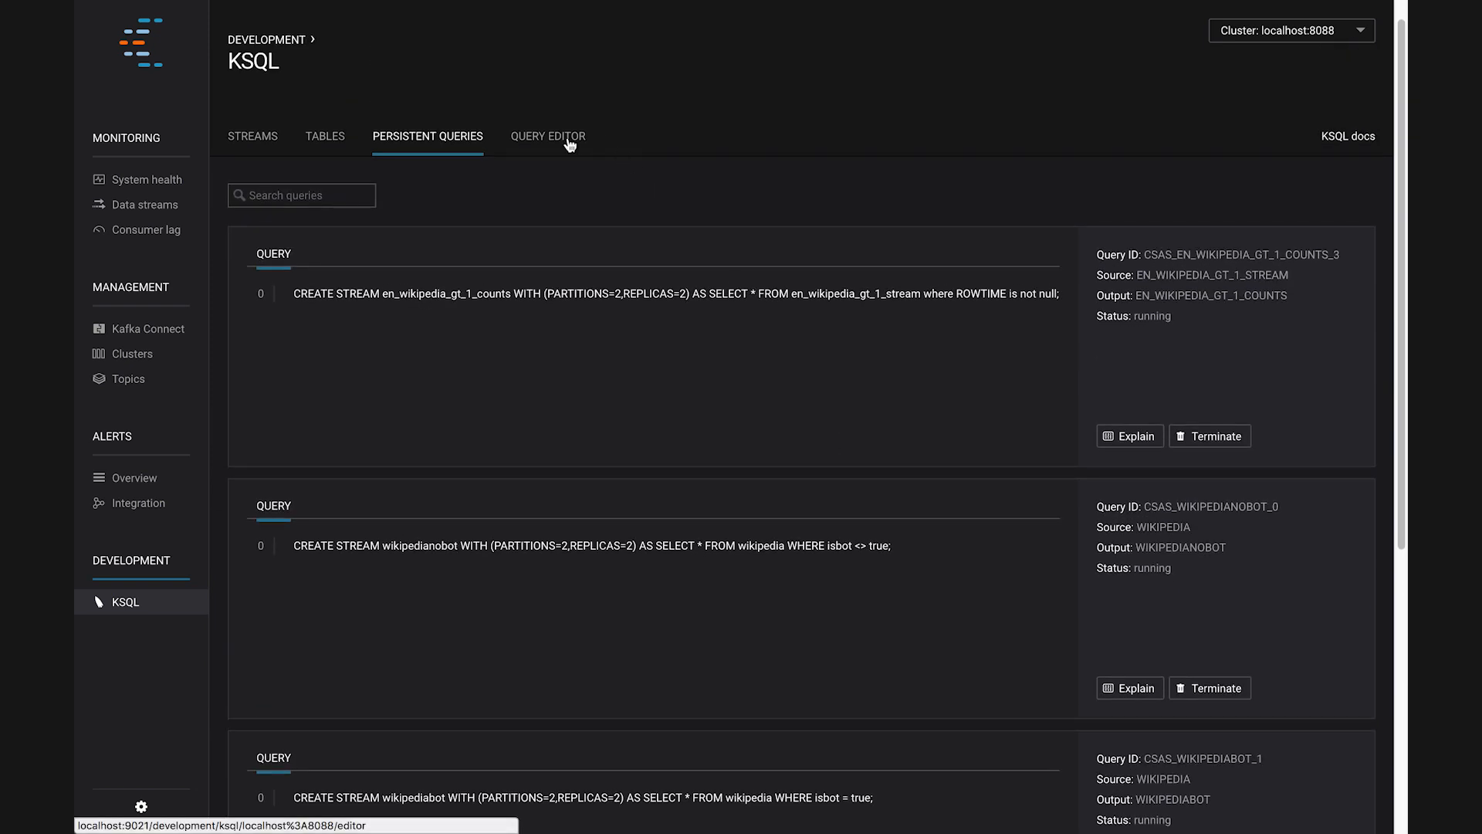
Show the table's CREATE TABLE definition via an explain statement in the KSQL editor.
left_click(549, 136)
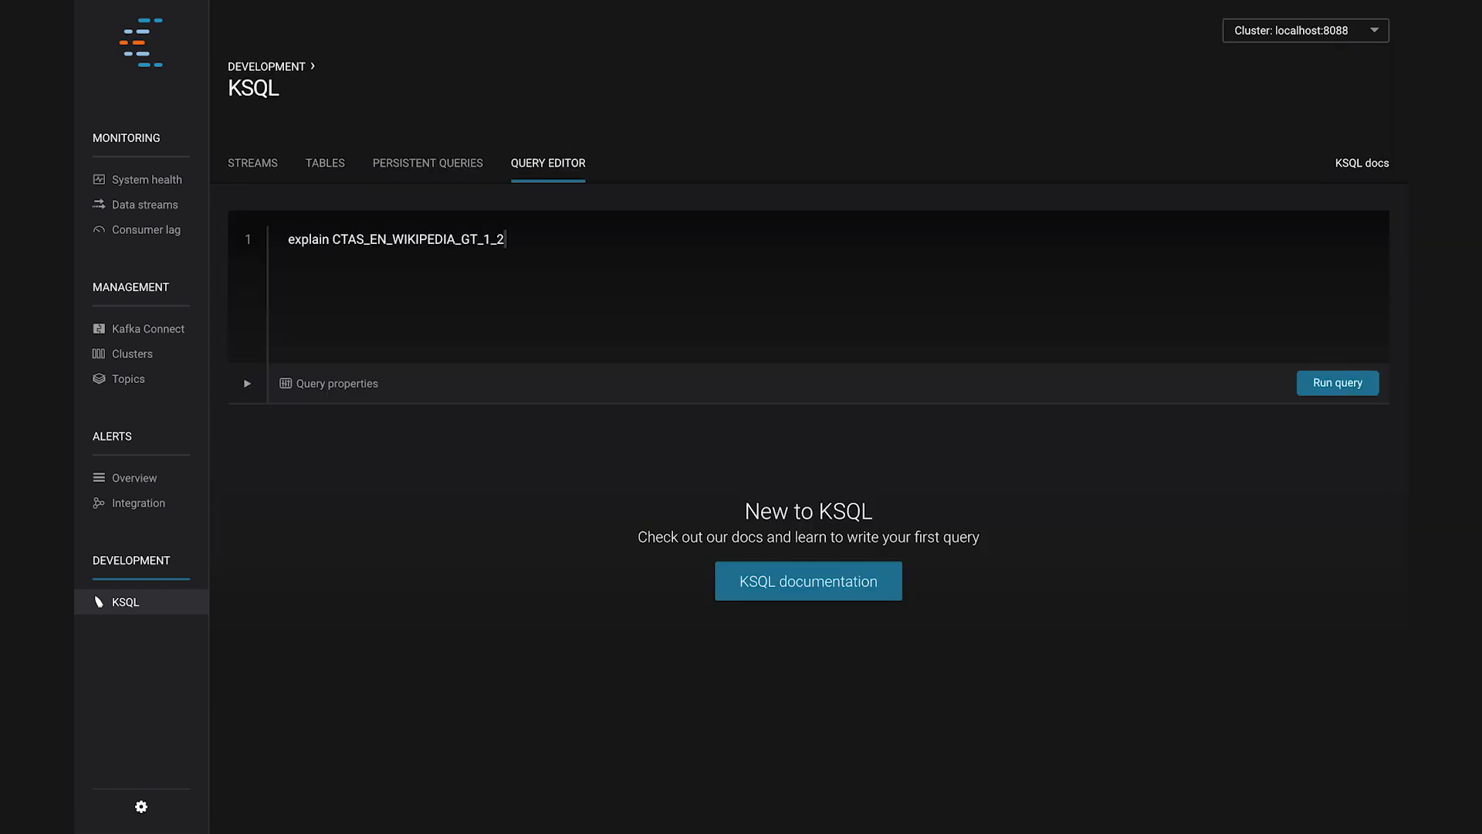
left_click(1324, 383)
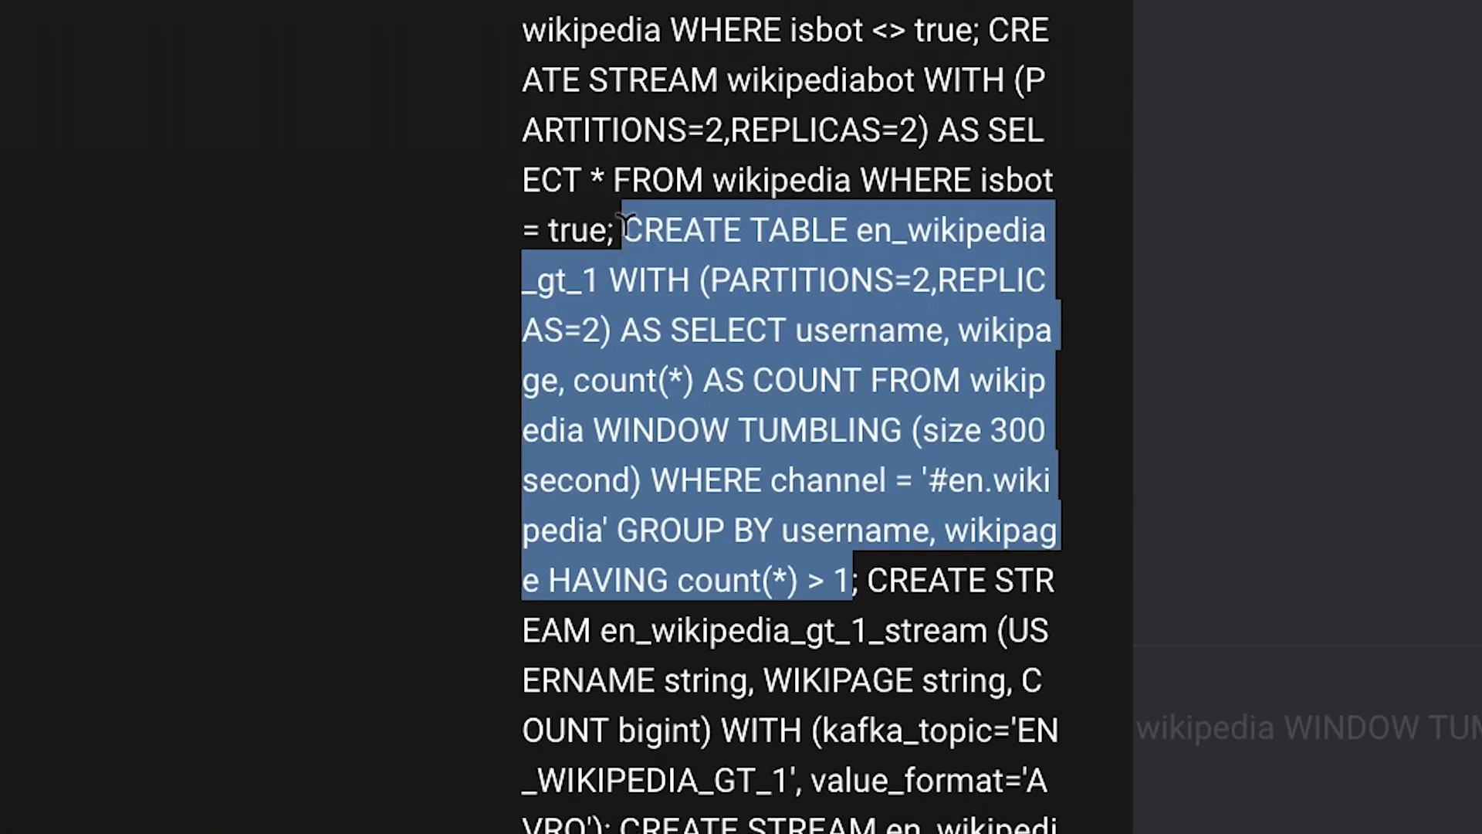
mouse_move(624, 209)
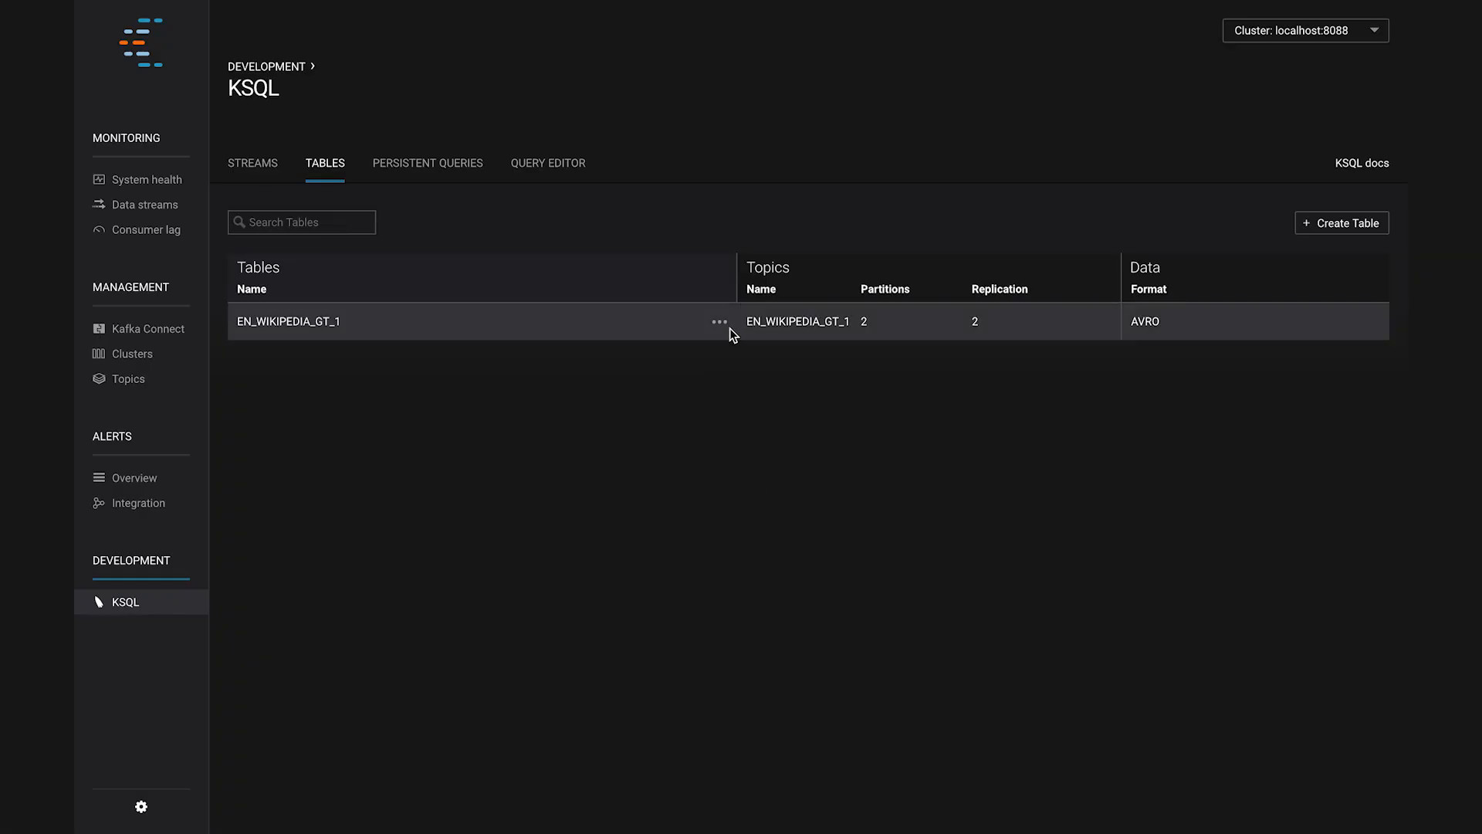
Run a select on EN_WIKIPEDIA_GT_1, stopping once usernames, pages and counts appear.
left_click(719, 321)
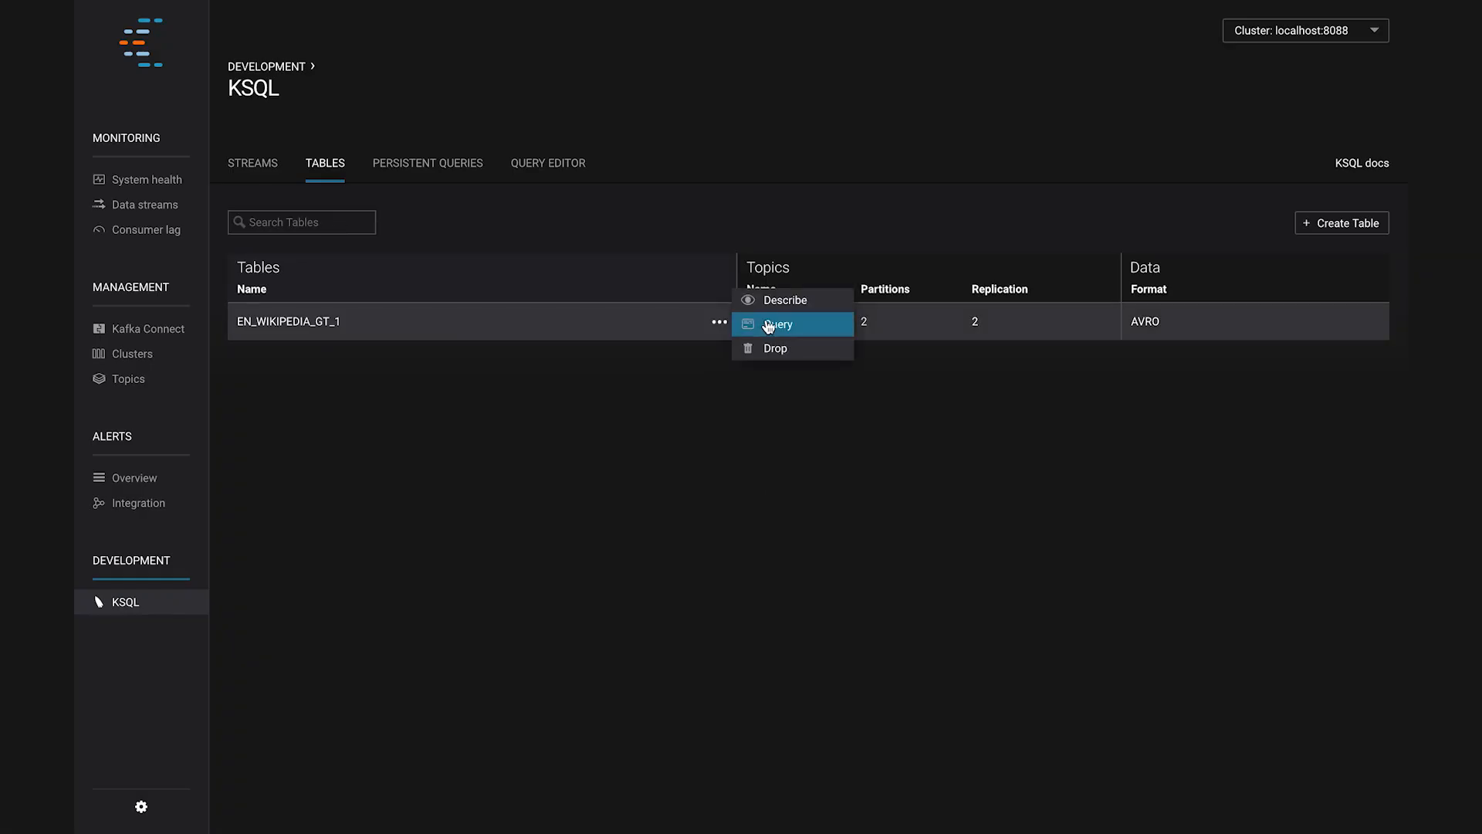
left_click(780, 325)
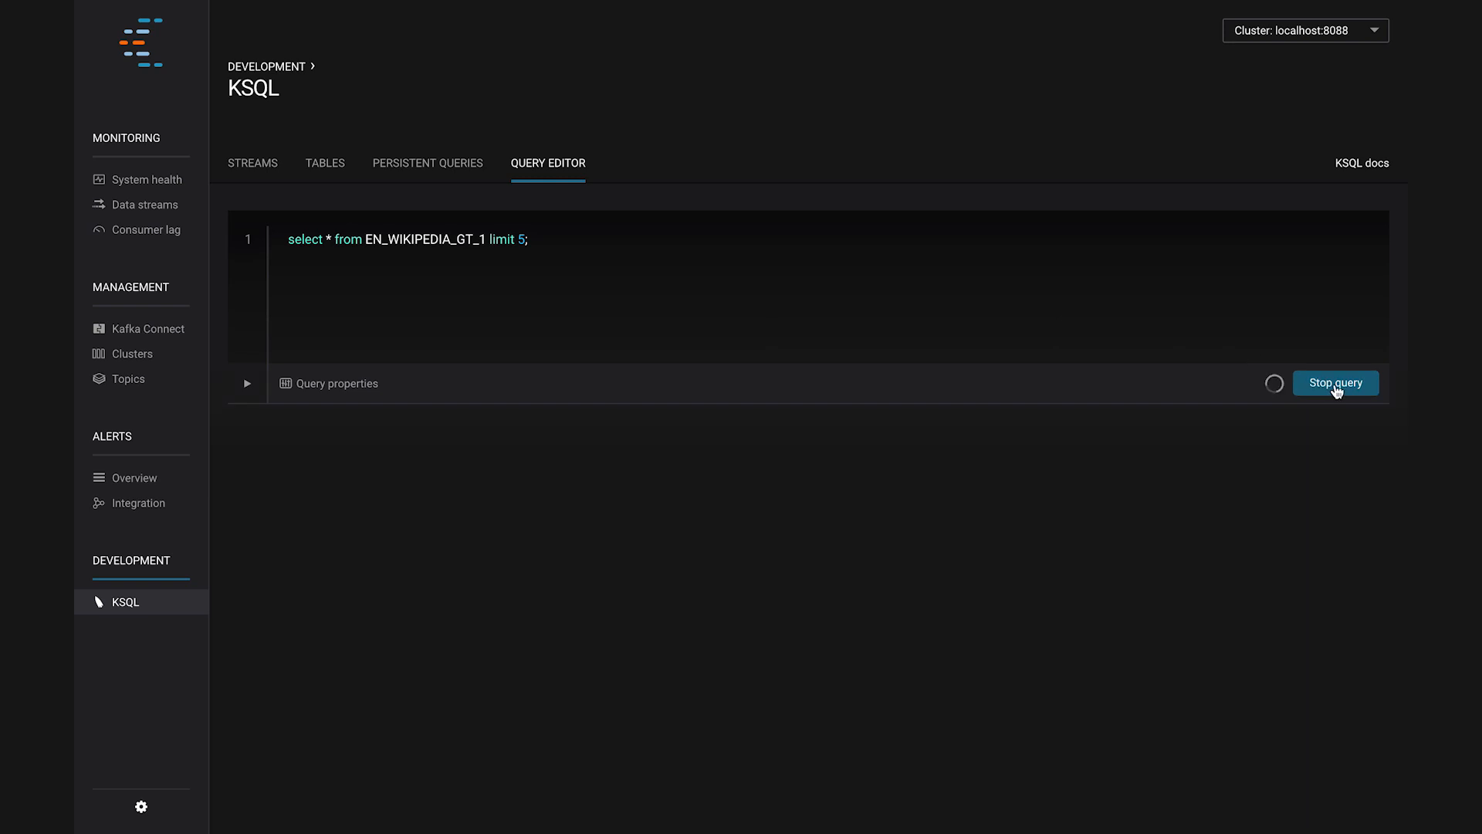
left_click(1336, 383)
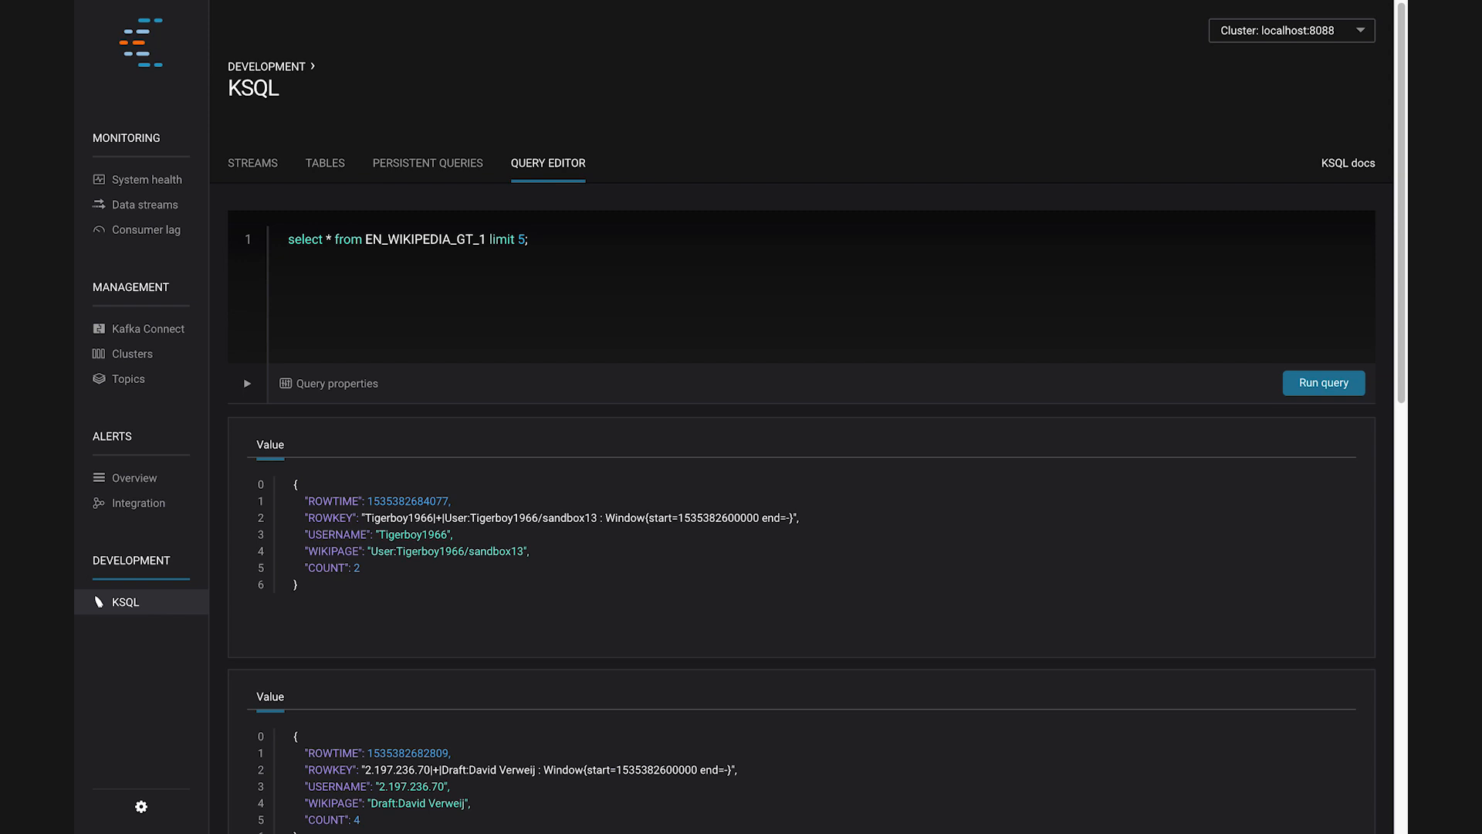
mouse_move(252, 463)
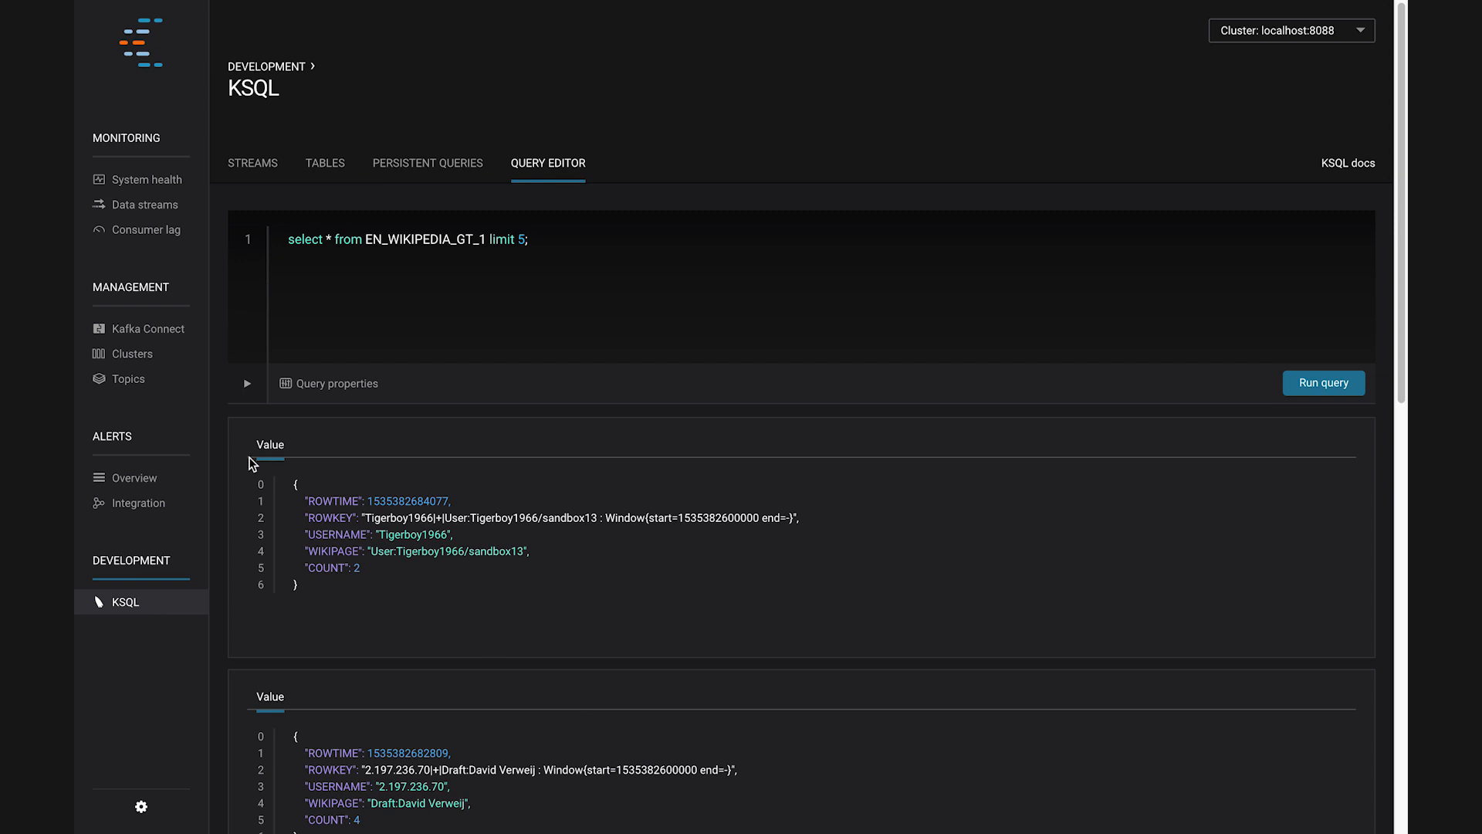
mouse_move(142, 385)
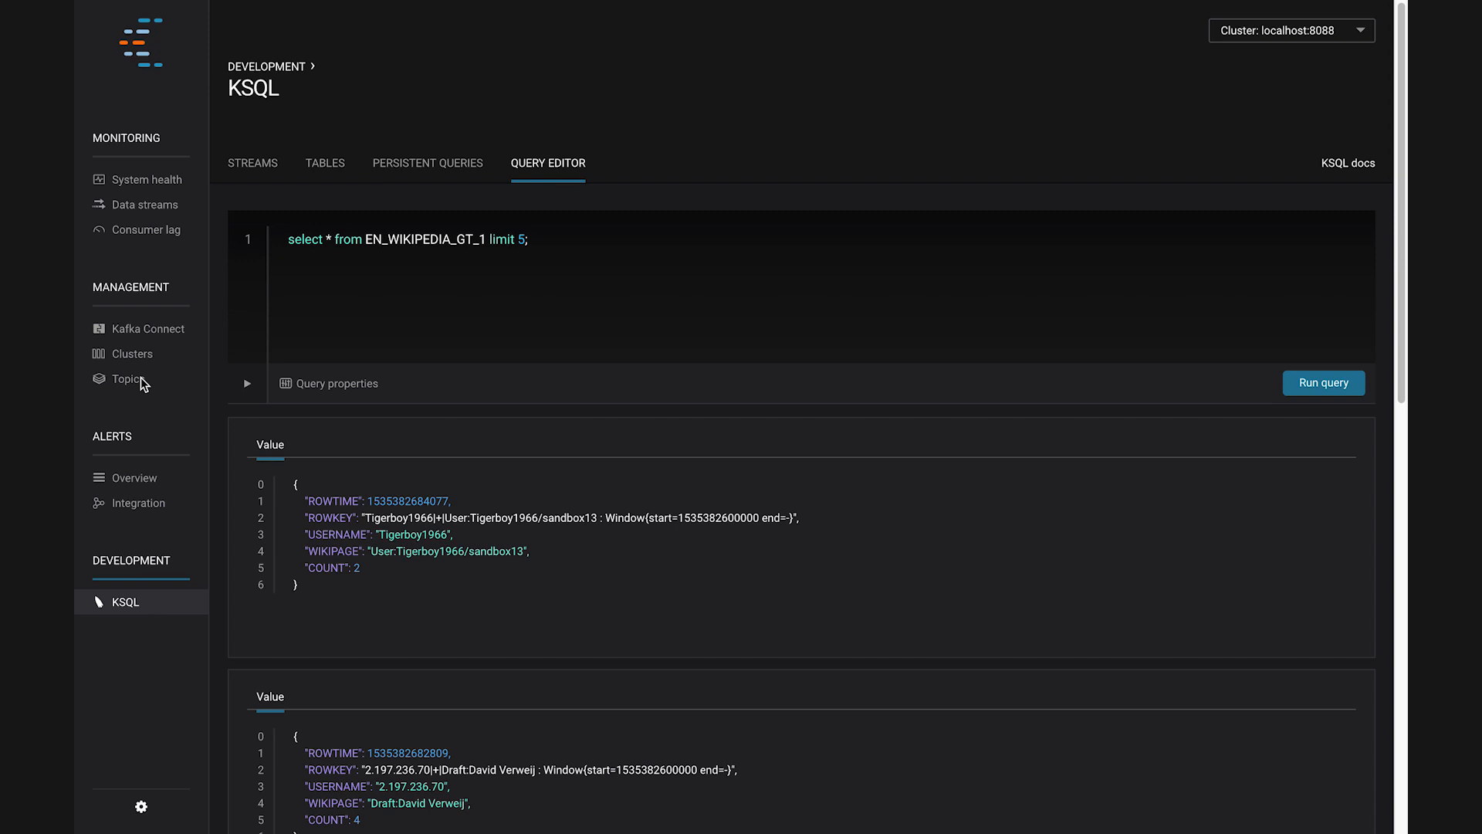
Open the EN_WIKIPEDIA_GT_1 topic from Topics and scroll through its live messages.
left_click(128, 378)
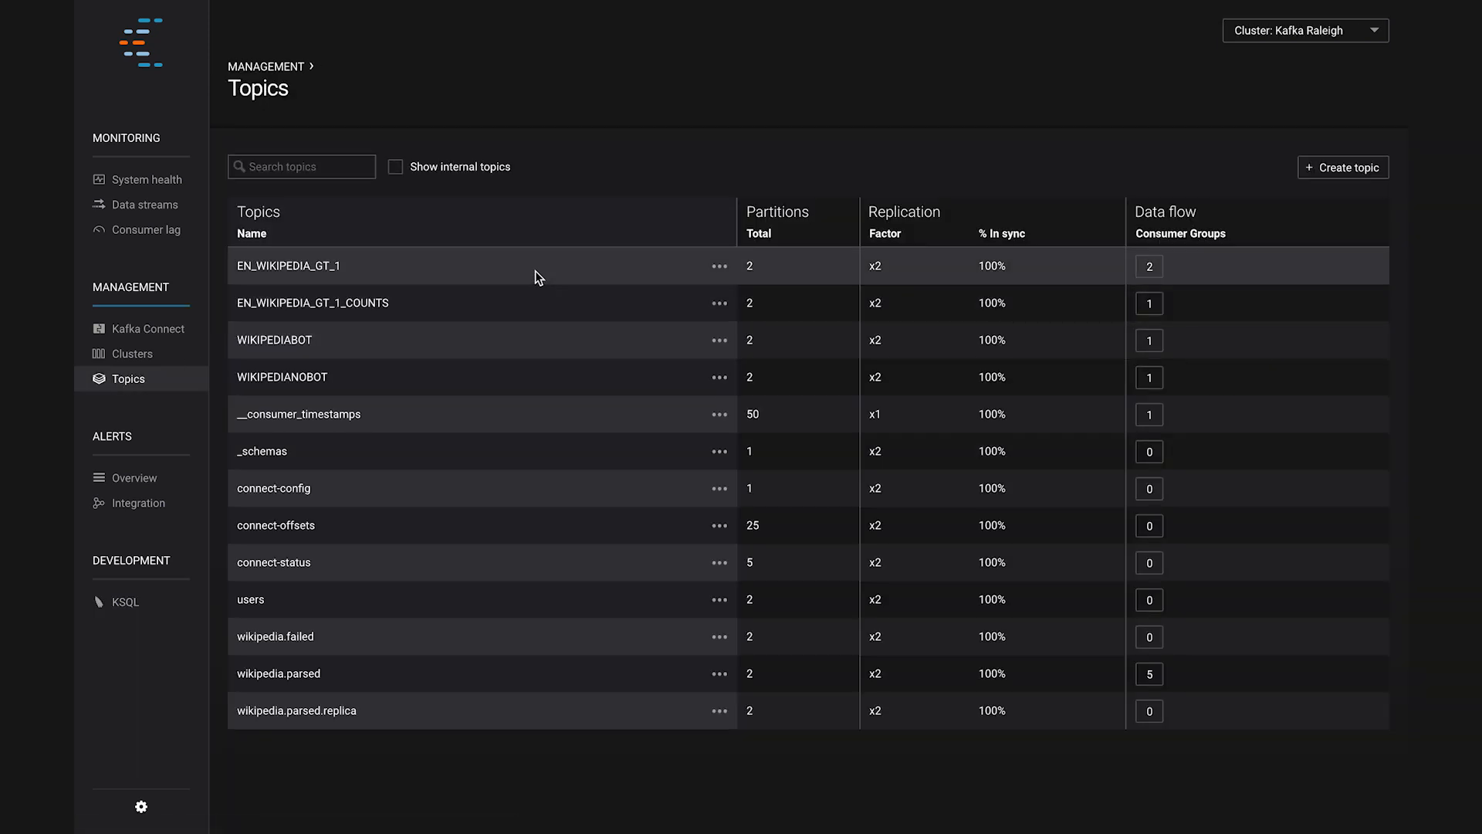
mouse_move(539, 278)
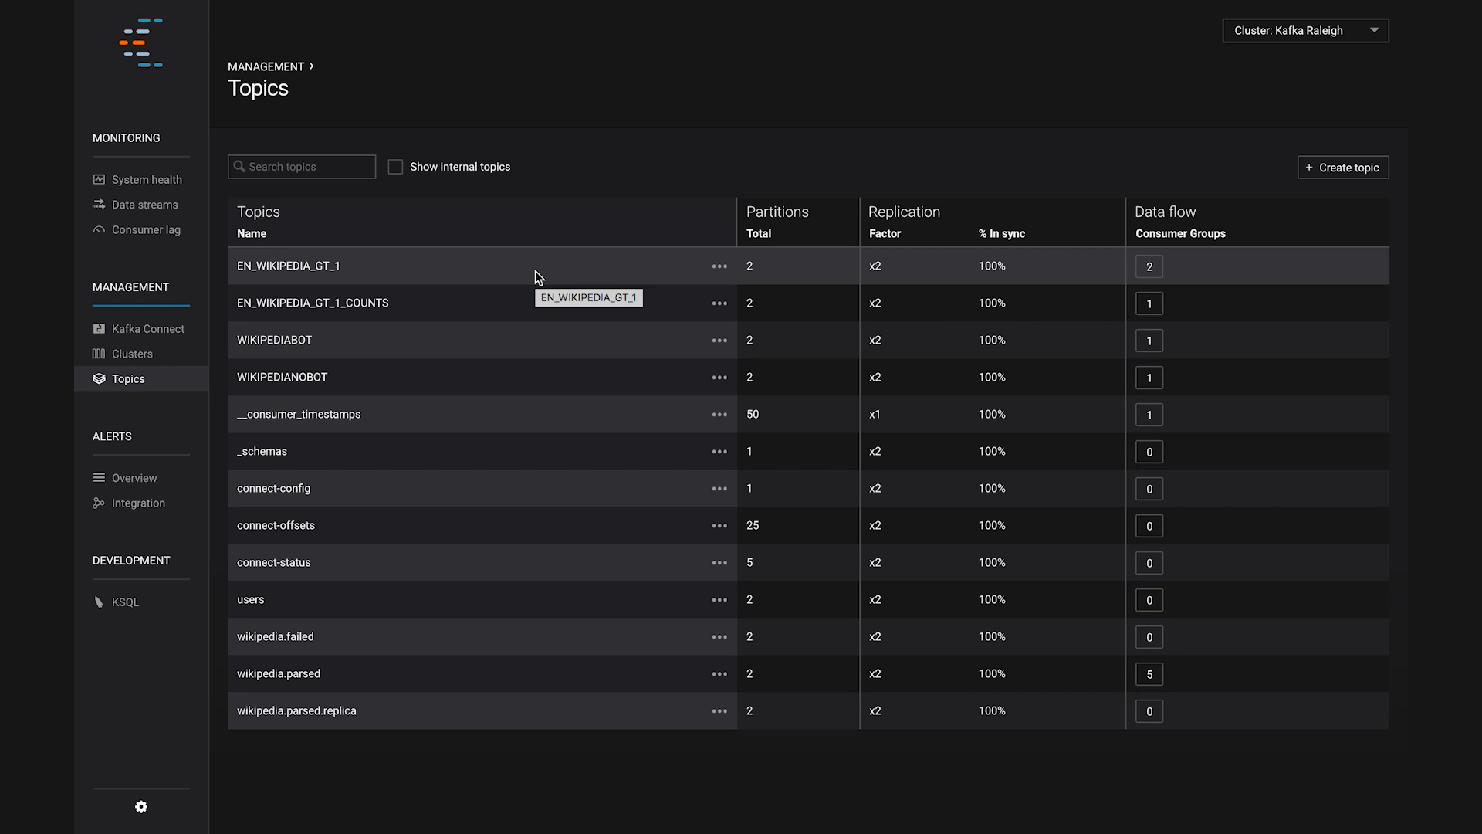
mouse_move(688, 278)
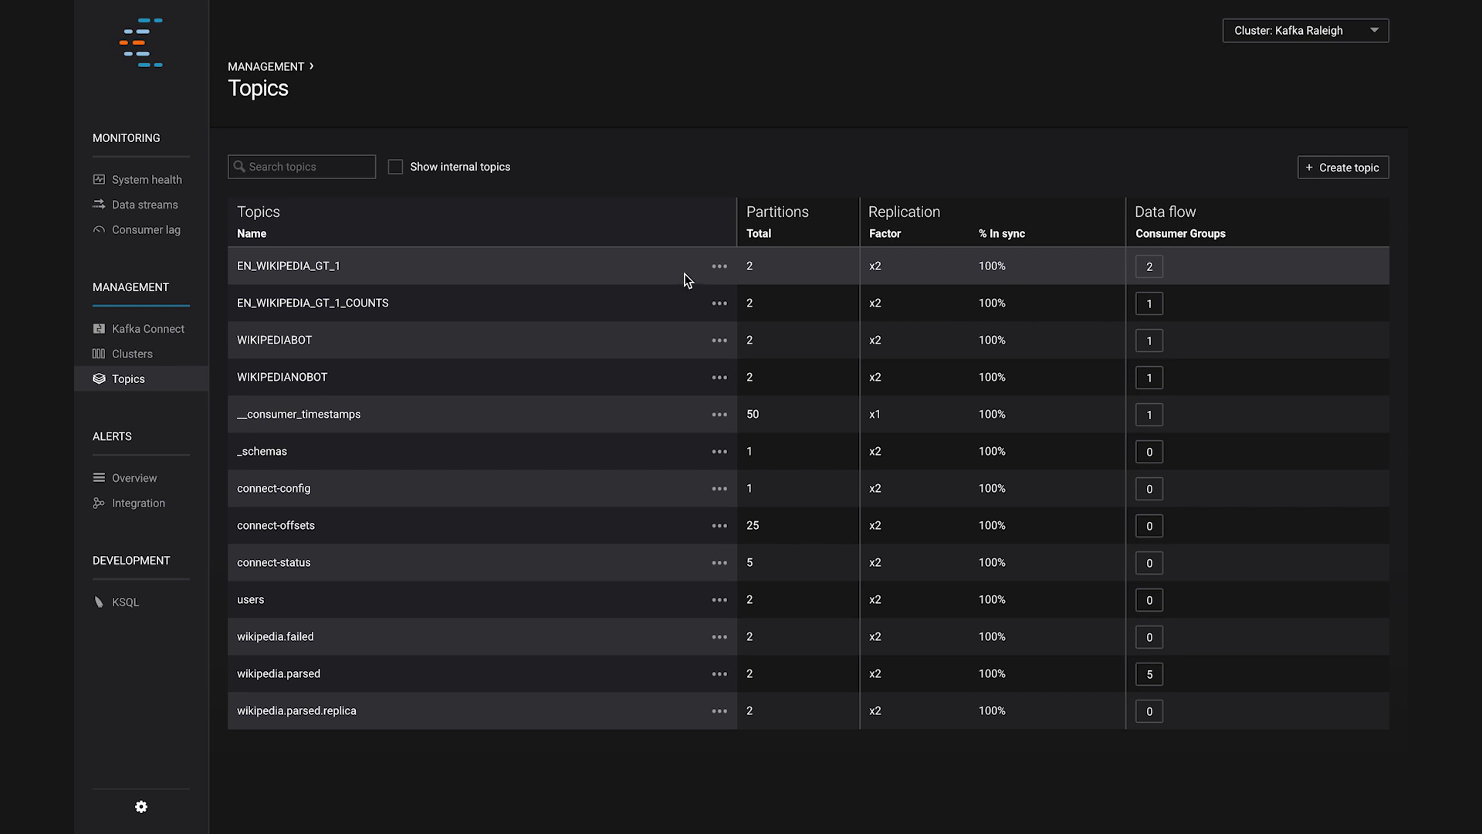
left_click(288, 266)
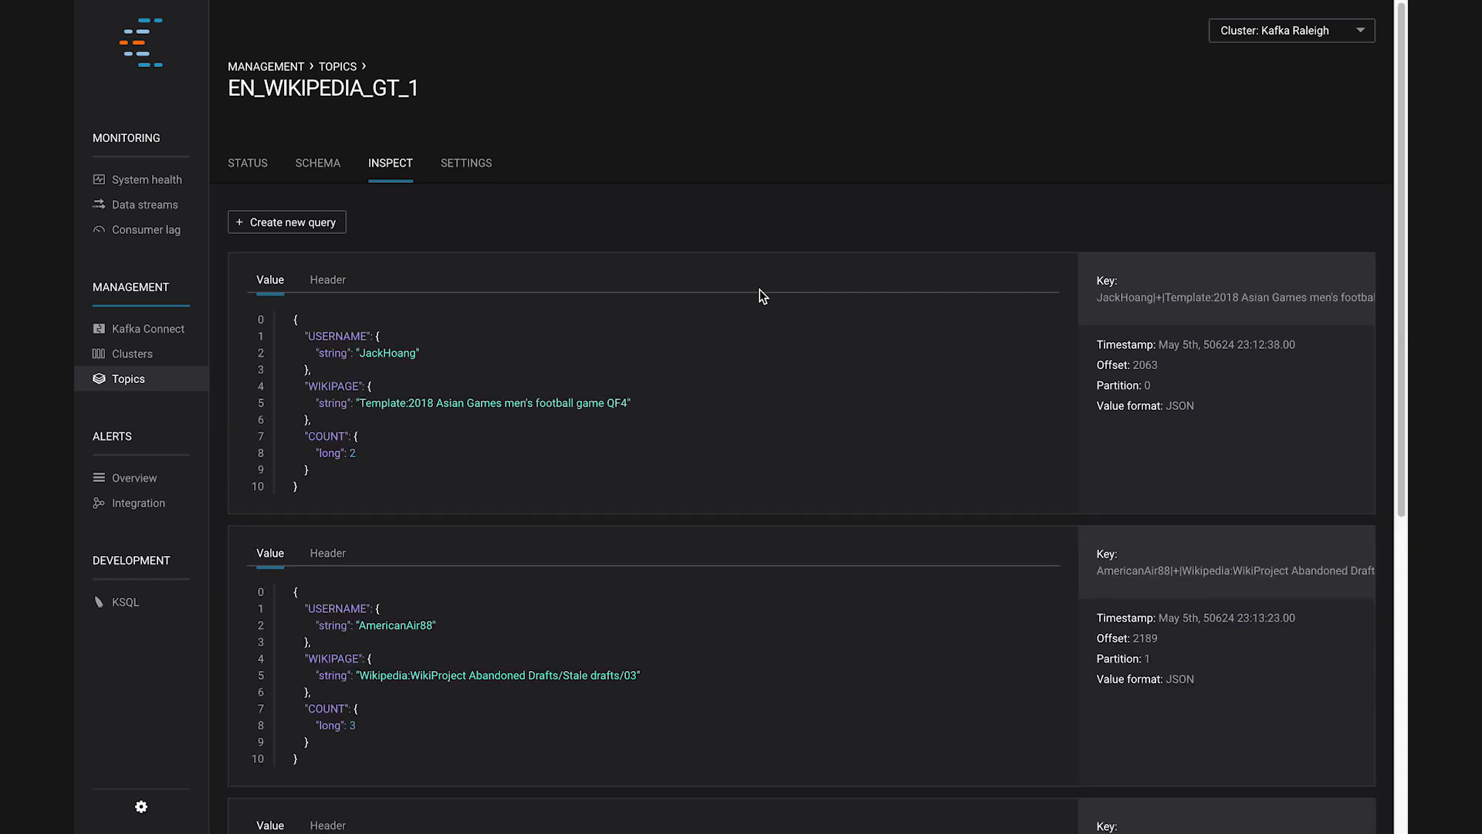
mouse_move(765, 437)
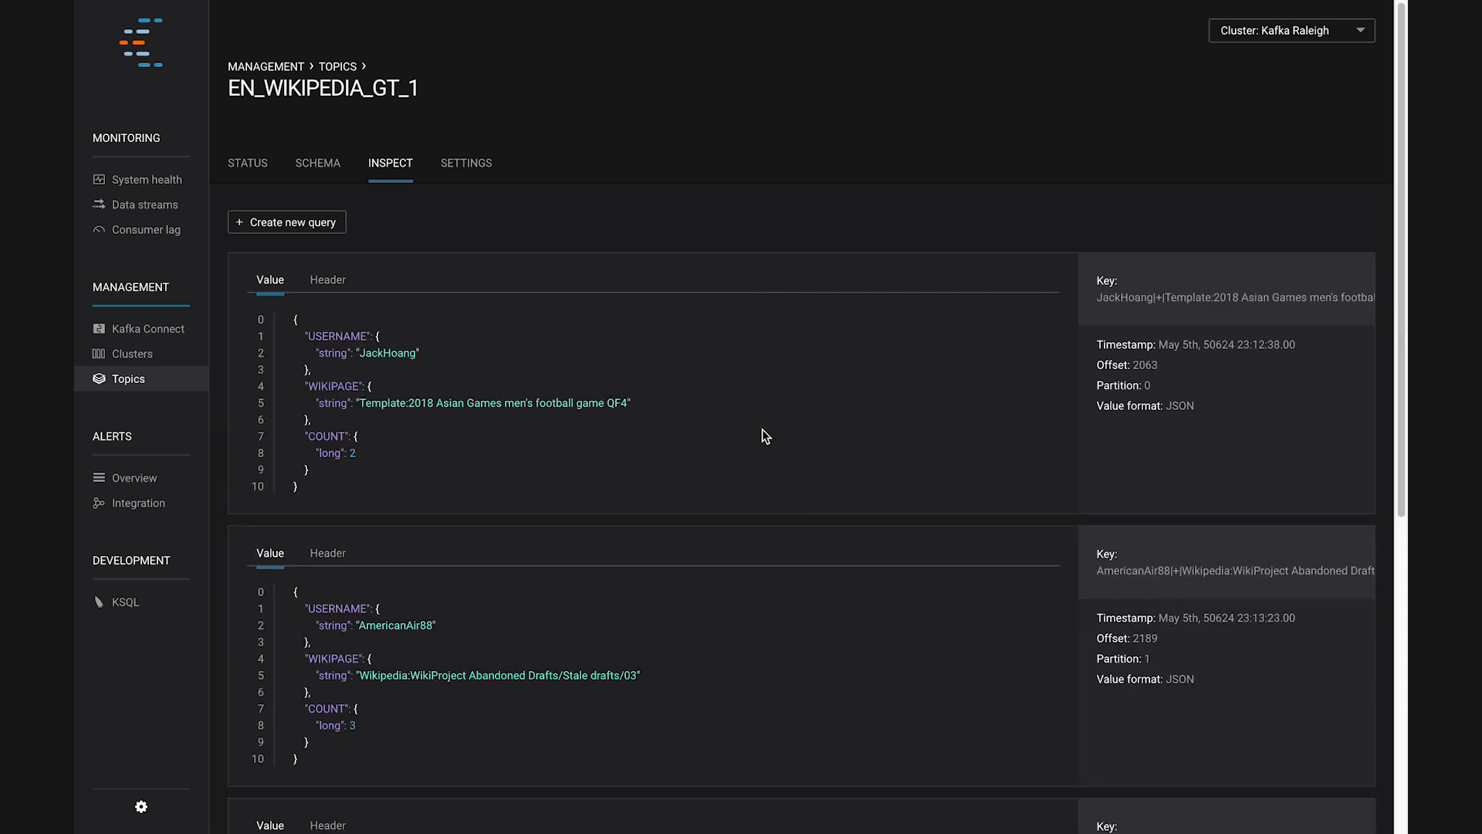
scroll("down", 3)
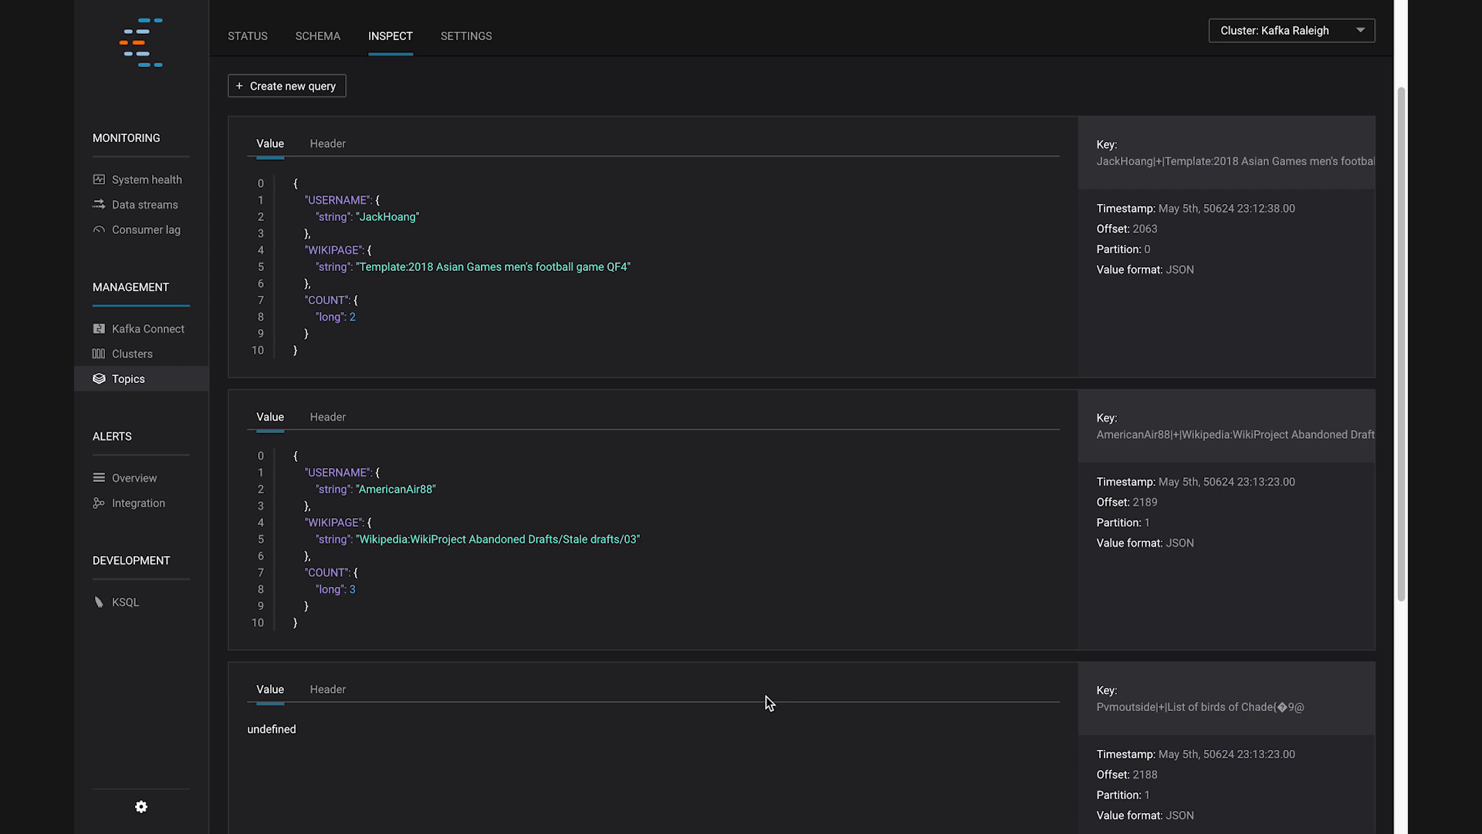
scroll("down", 3)
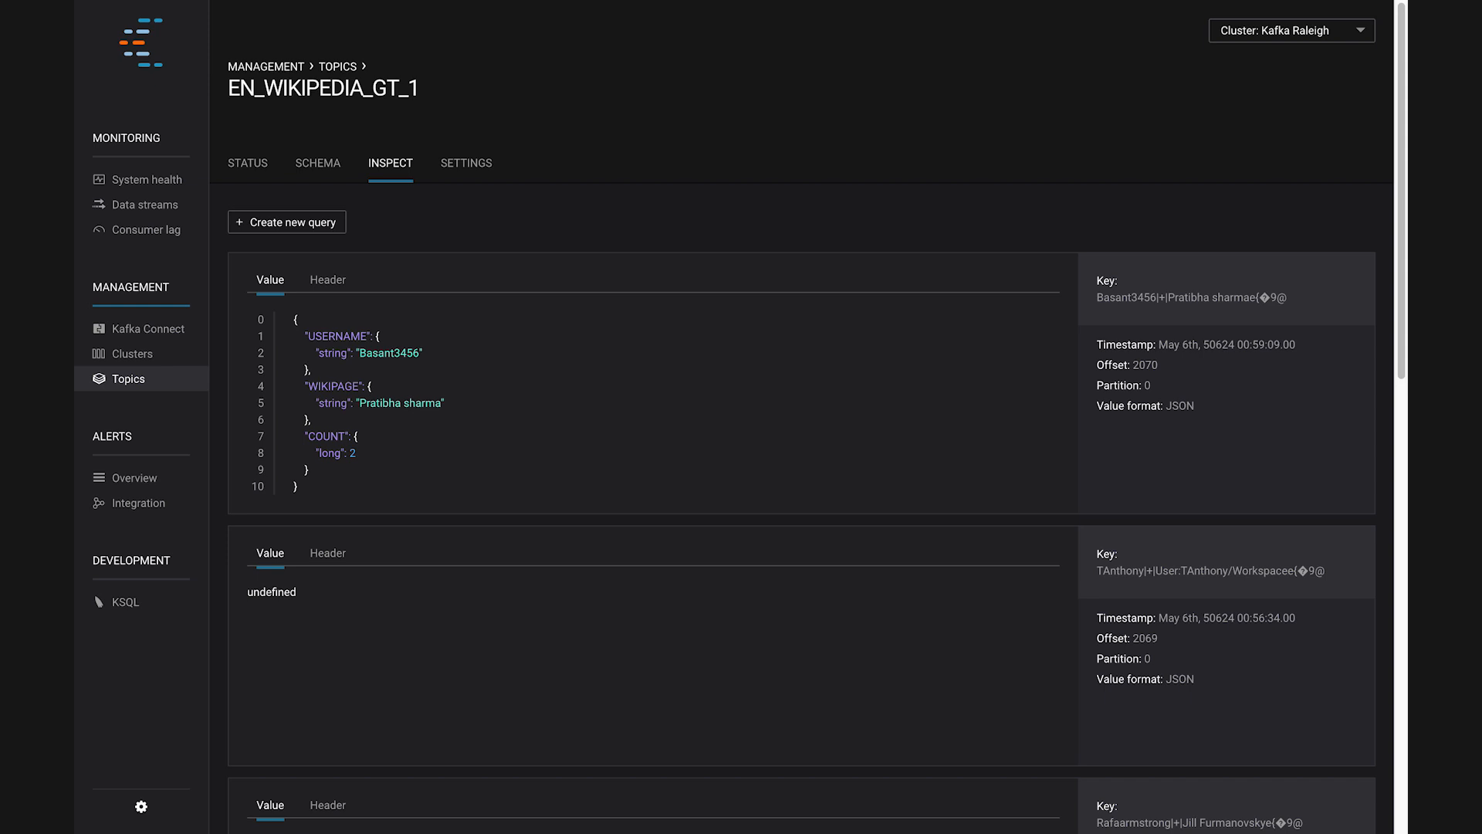
mouse_move(685, 427)
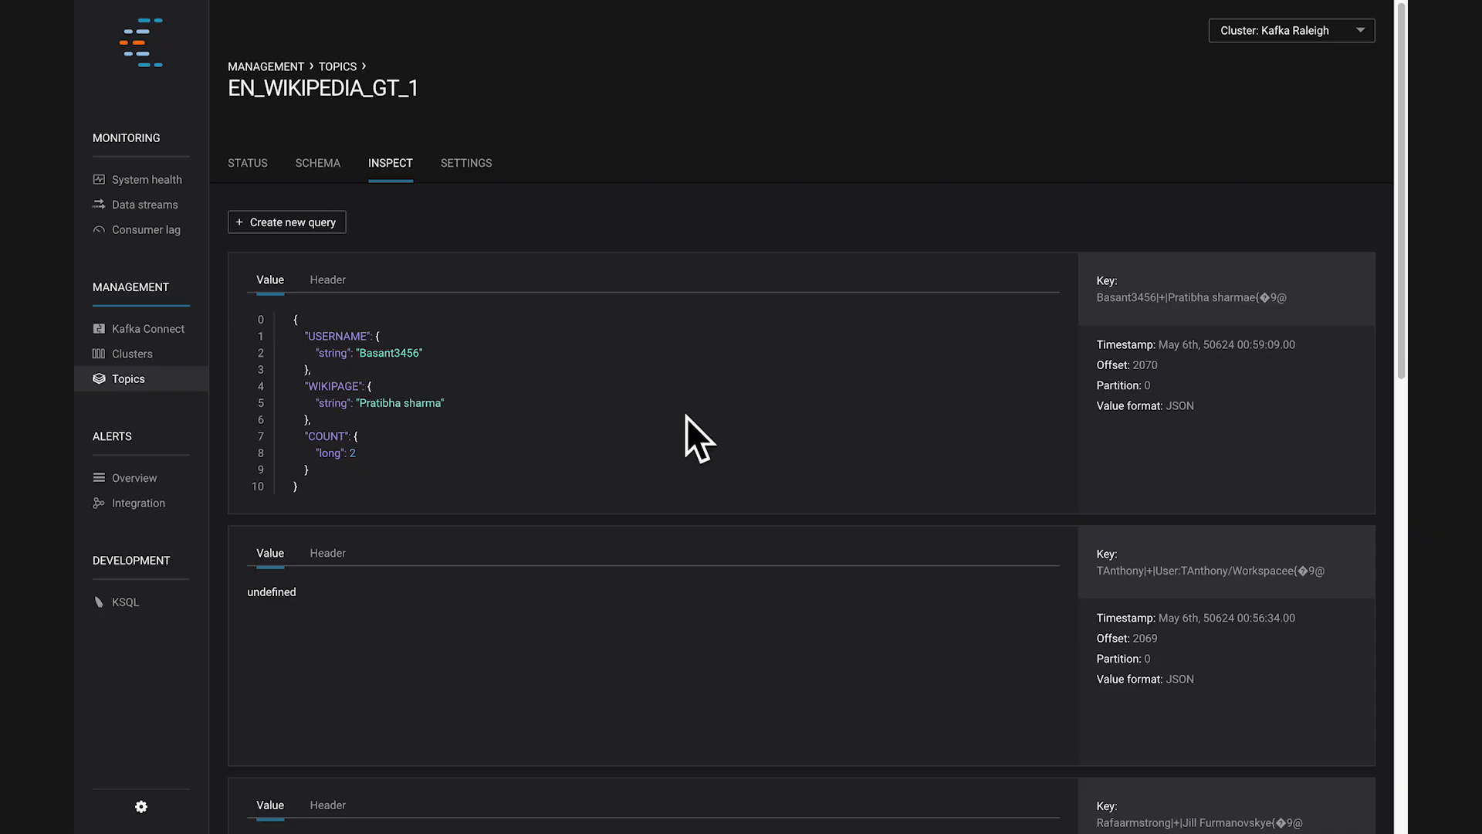
mouse_move(129, 610)
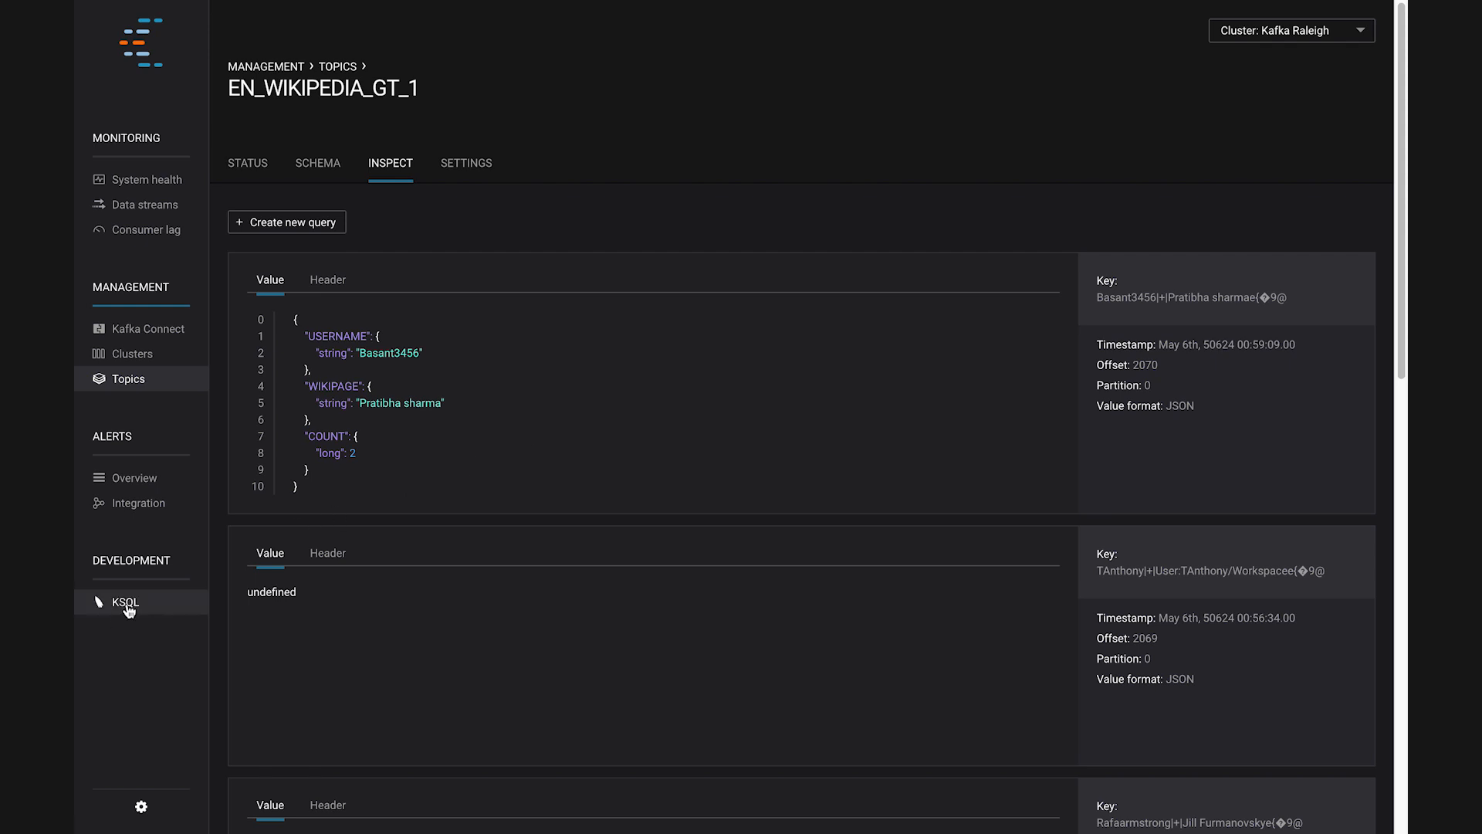
Return to KSQL persistent queries showing the counts stream's ROWTIME IS NOT NULL filter.
left_click(126, 603)
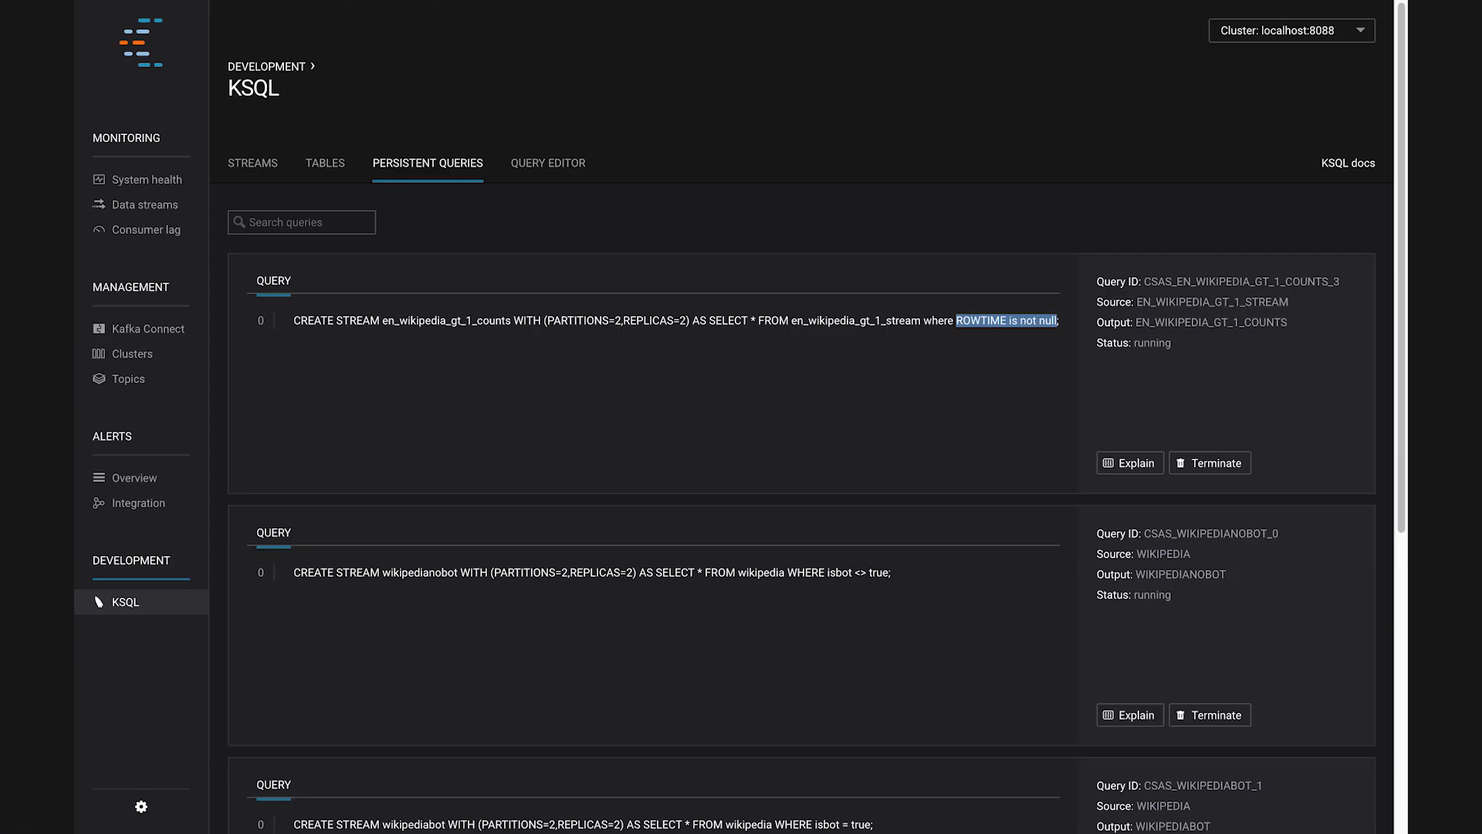
mouse_move(131, 388)
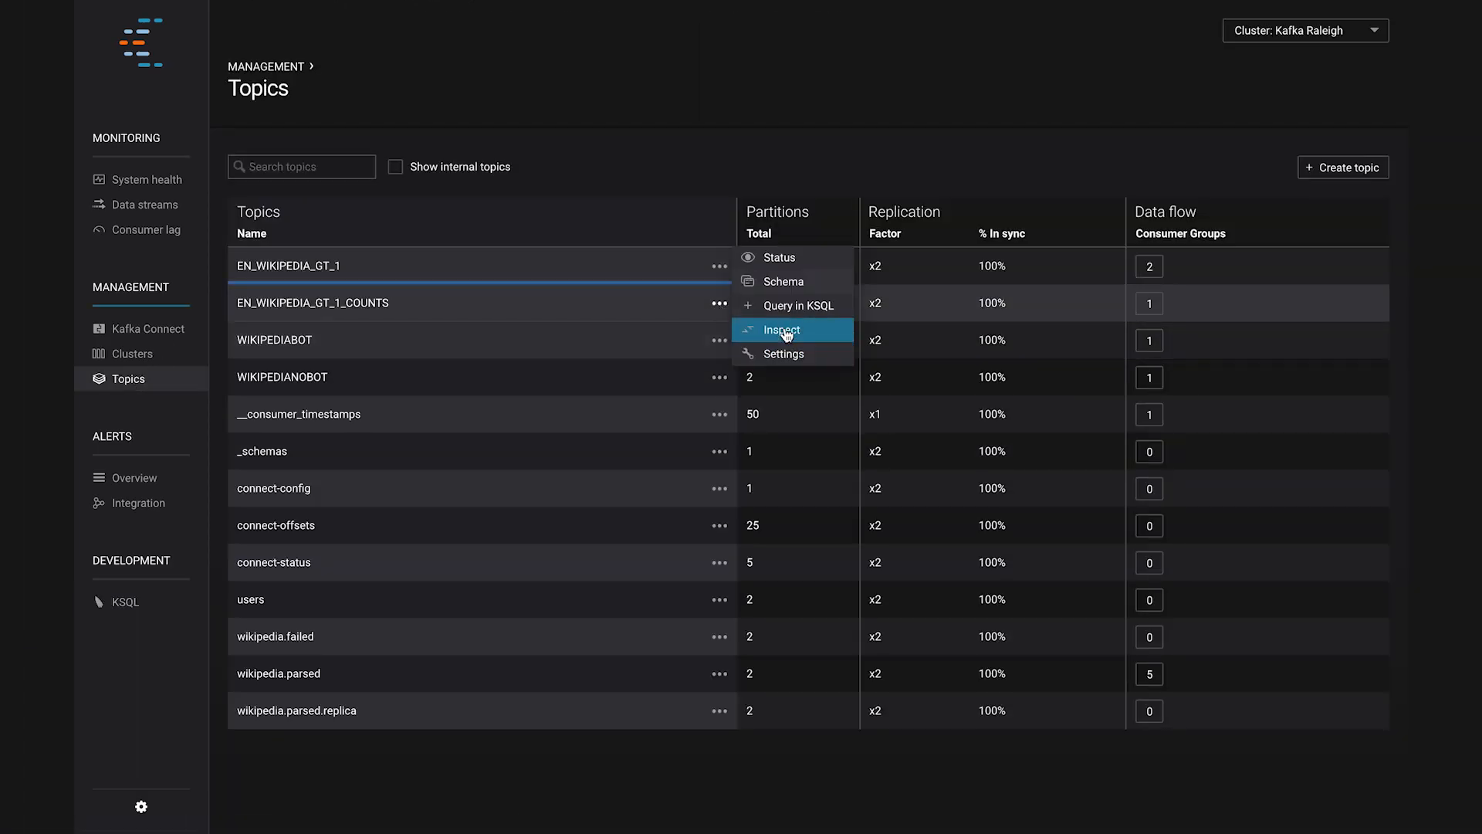
Inspect and scroll the EN_WIKIPEDIA_GT_1_COUNTS messages, ending on Data streams monitoring.
left_click(783, 330)
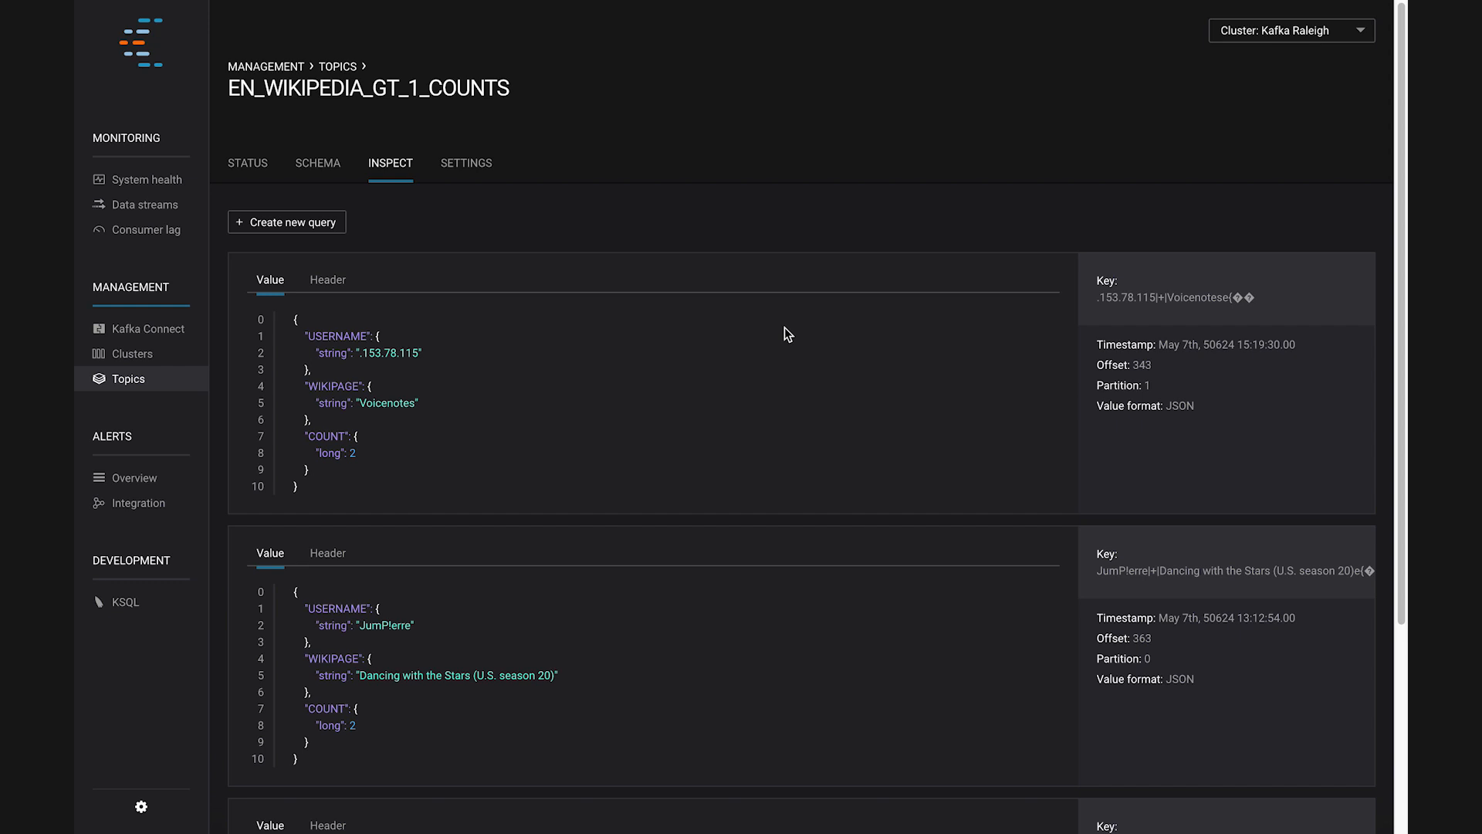
scroll("down", 3)
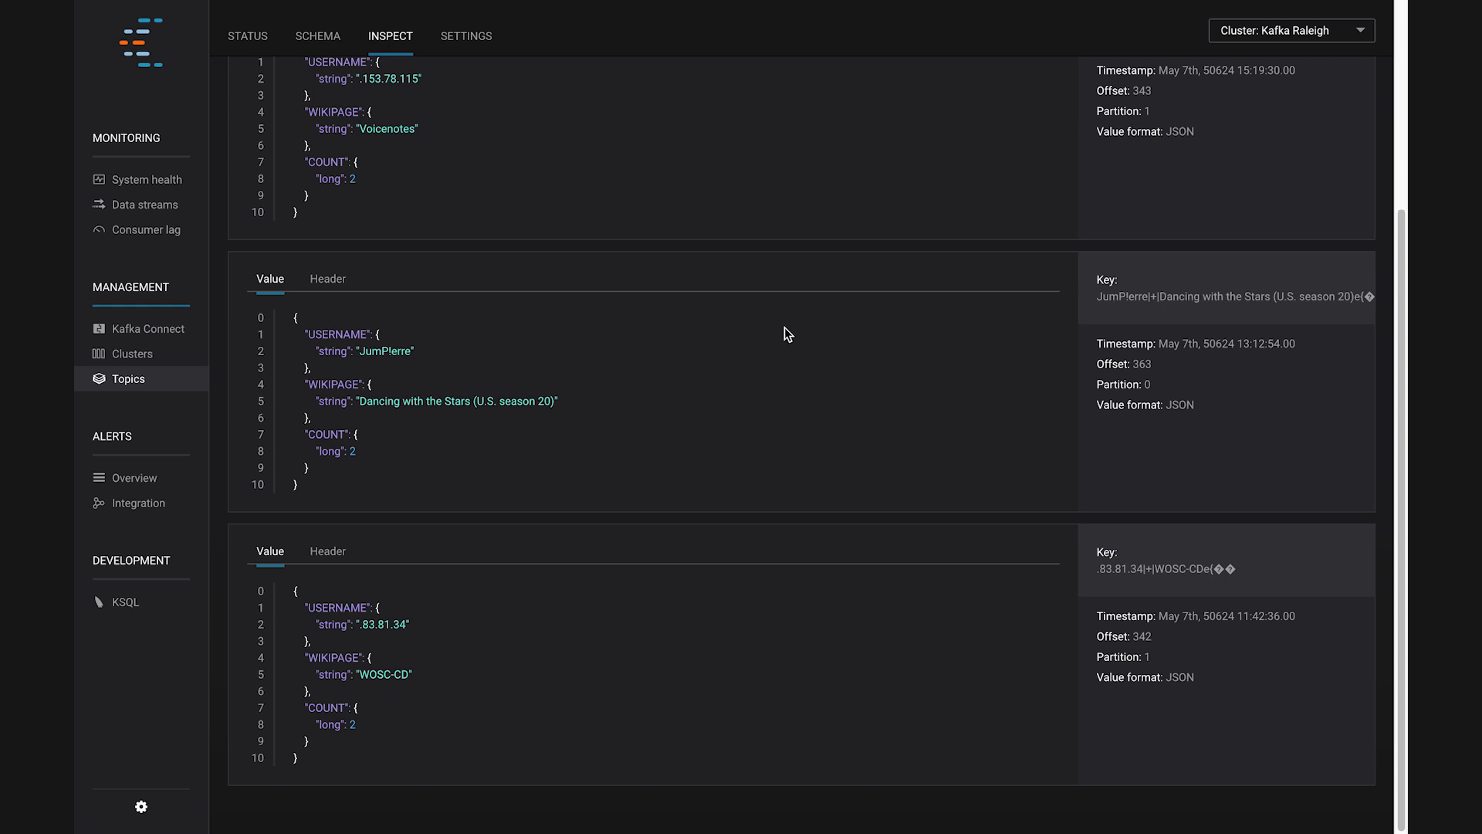
left_click(137, 204)
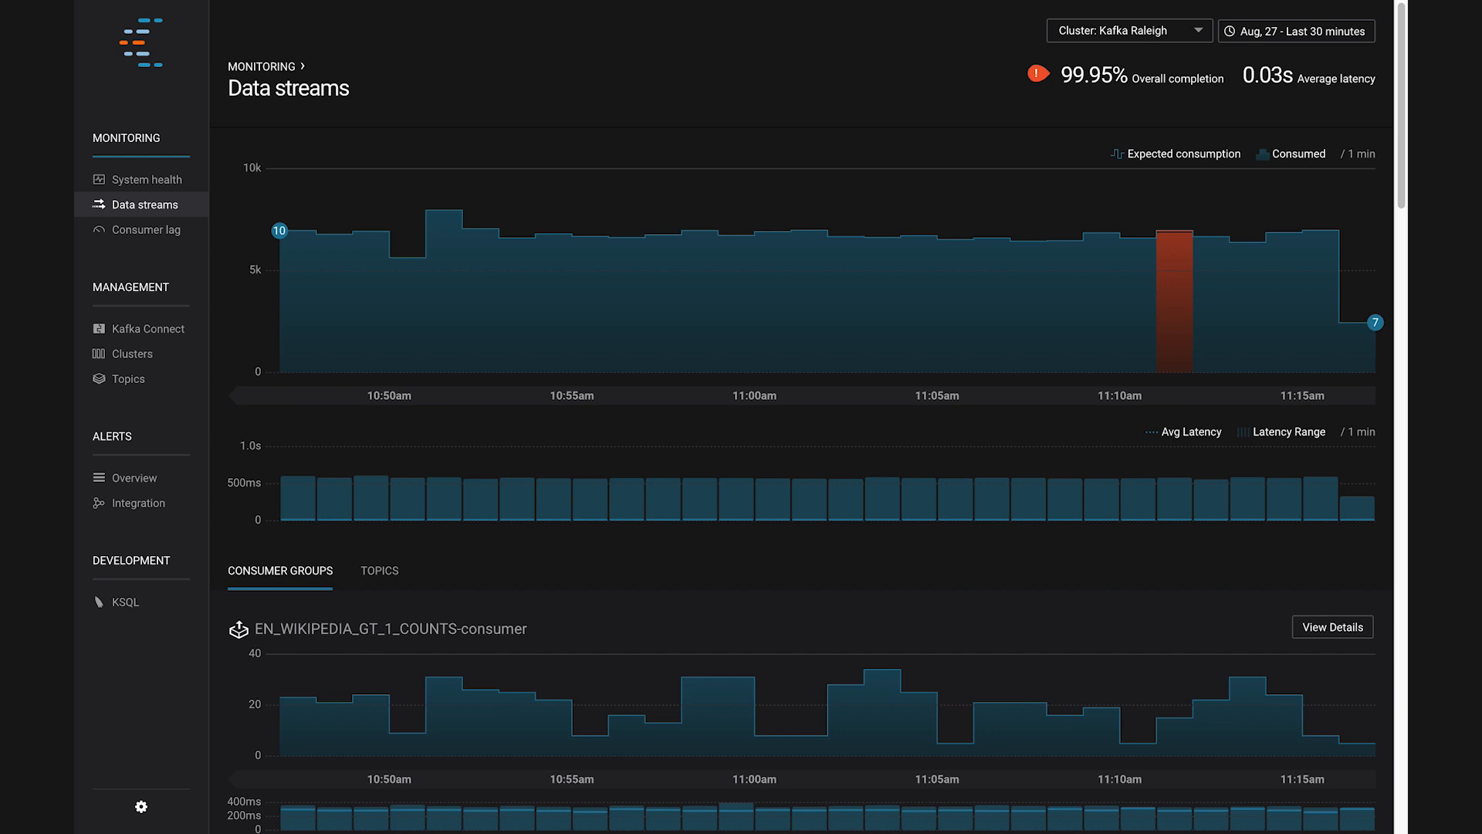
Scroll through the Data streams charts for each Wikipedia consumer group, including KSQL query consumers.
scroll("down", 3)
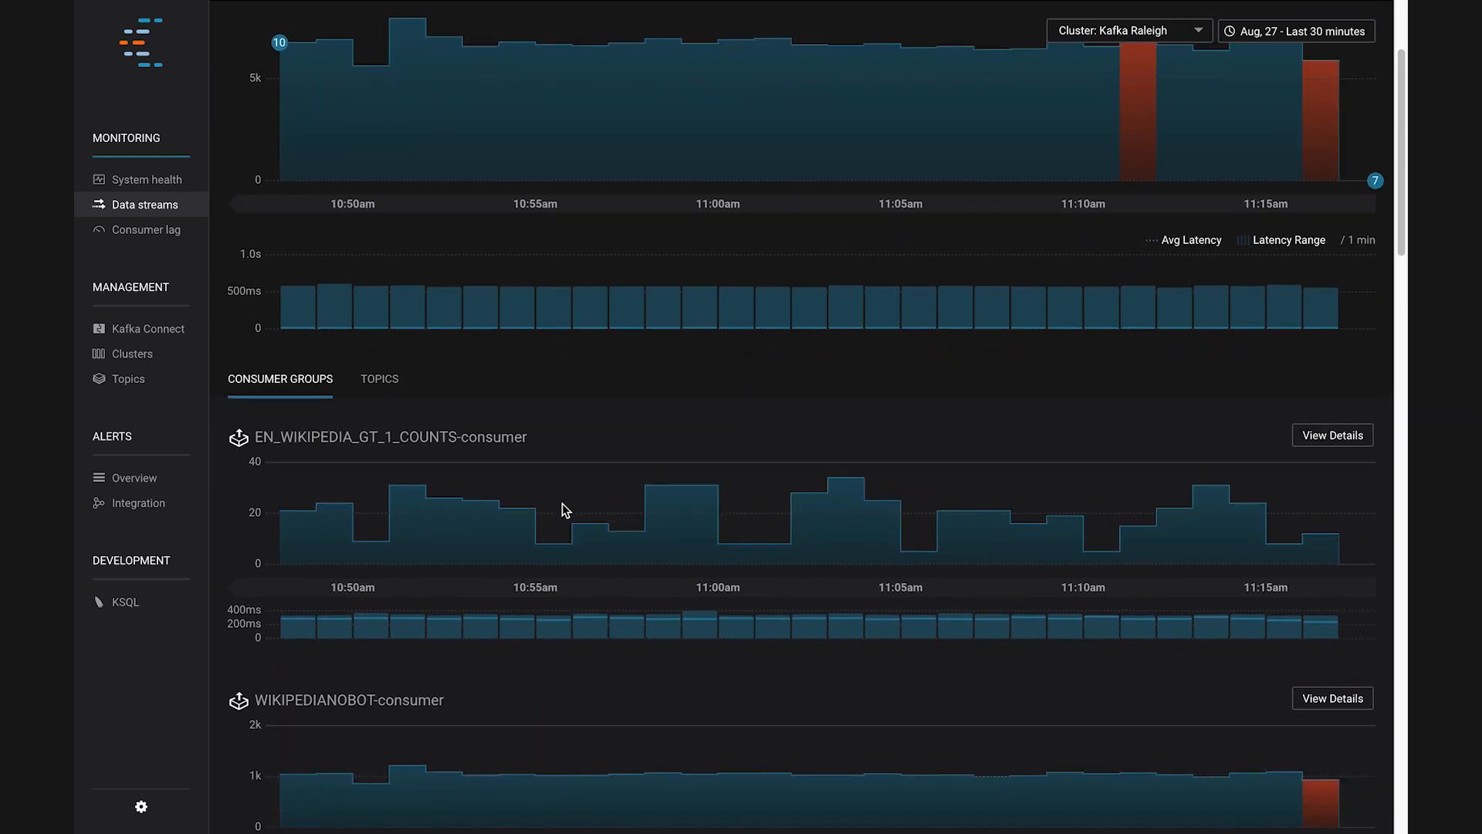
scroll("down", 3)
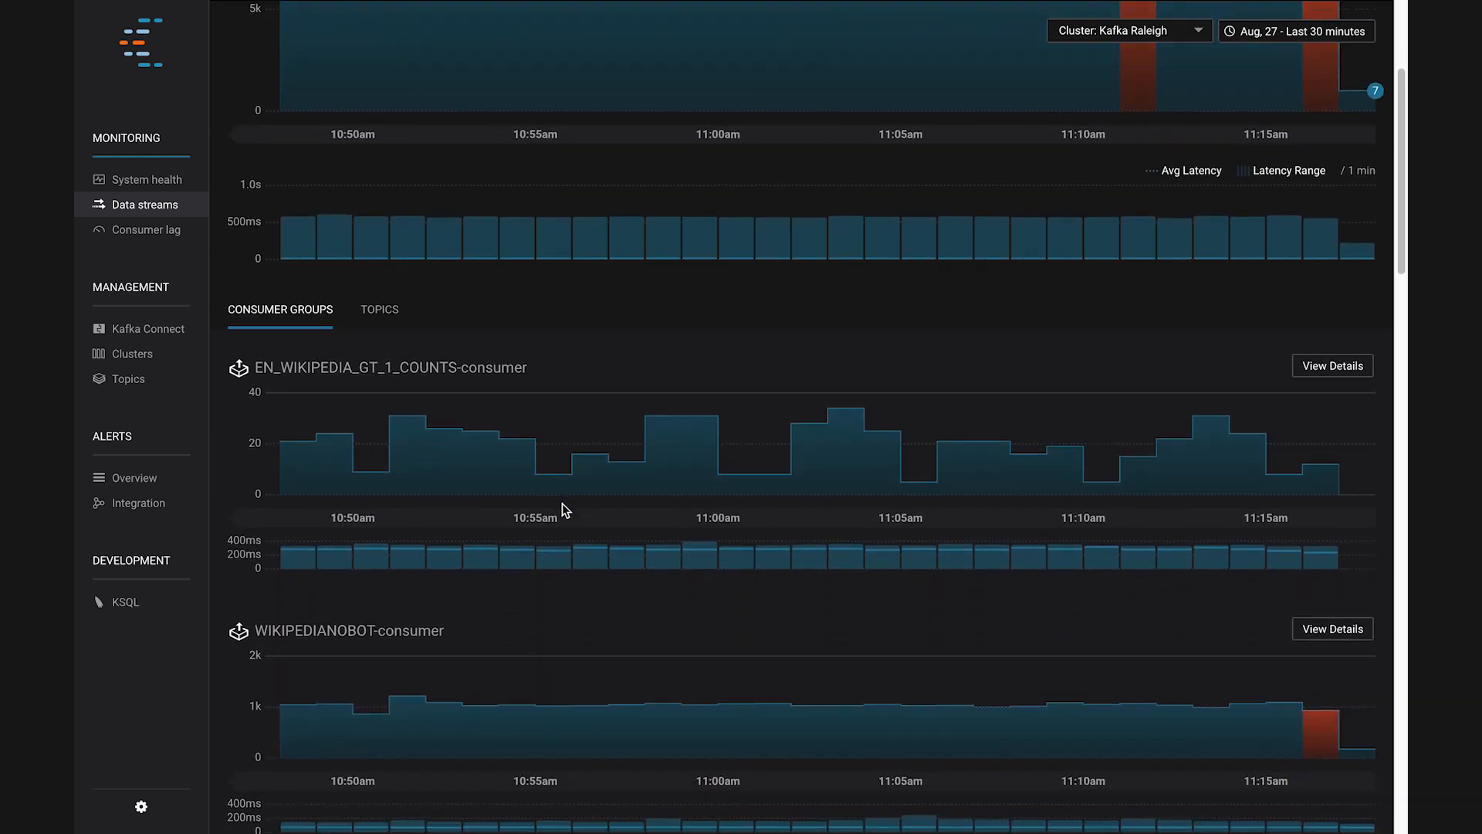
scroll("down", 3)
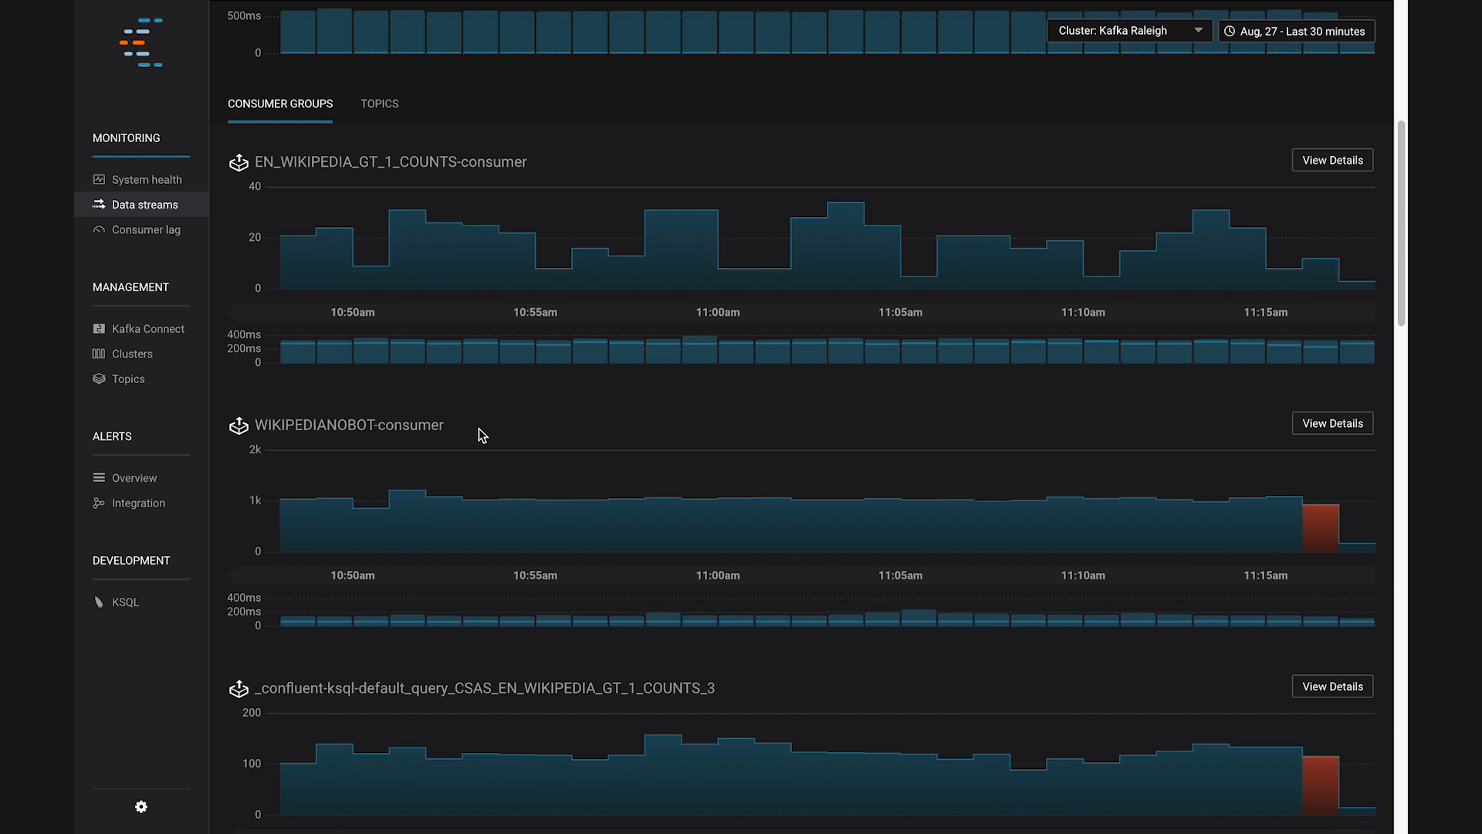
scroll("down", 3)
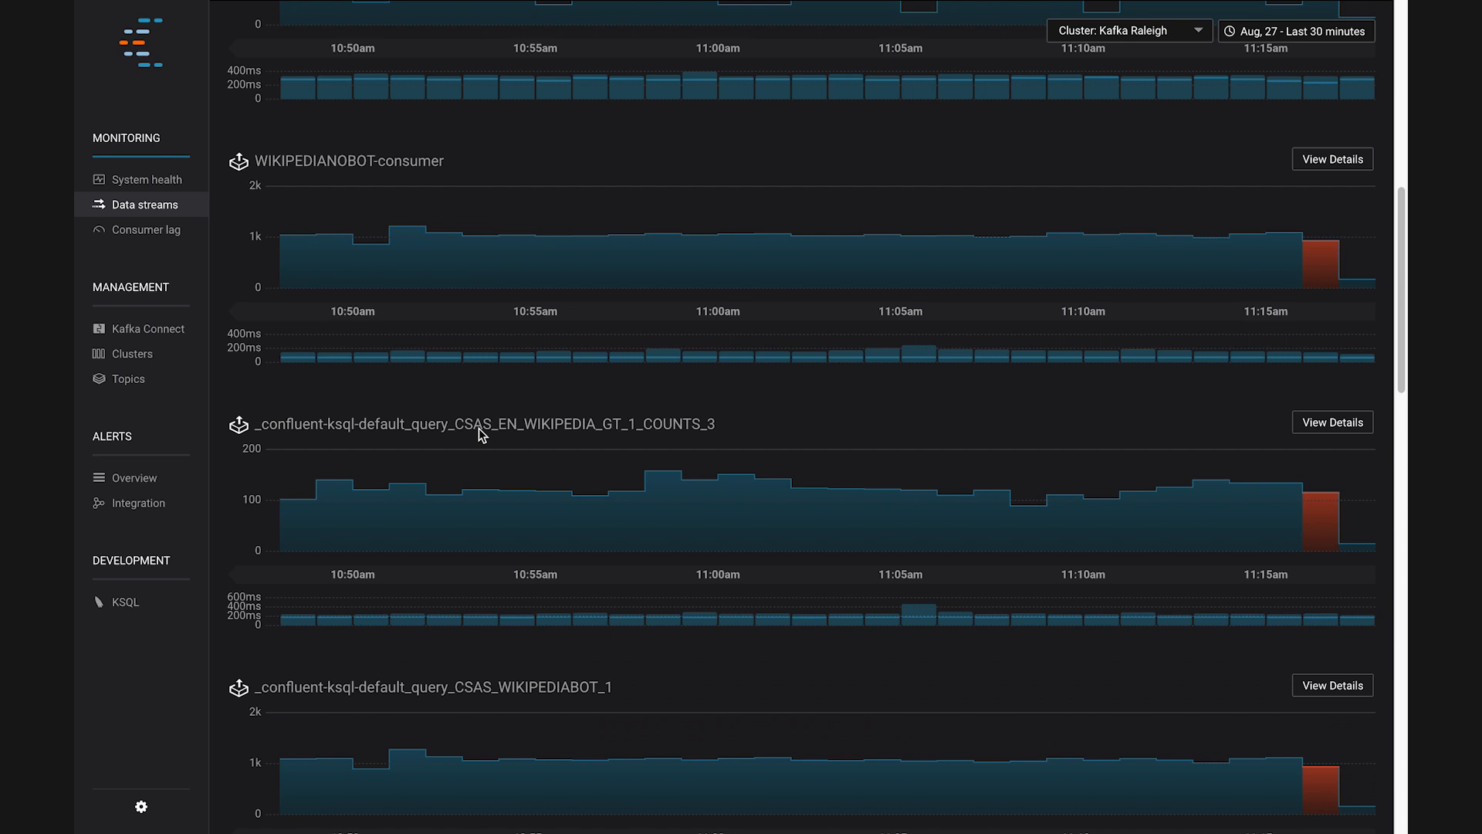